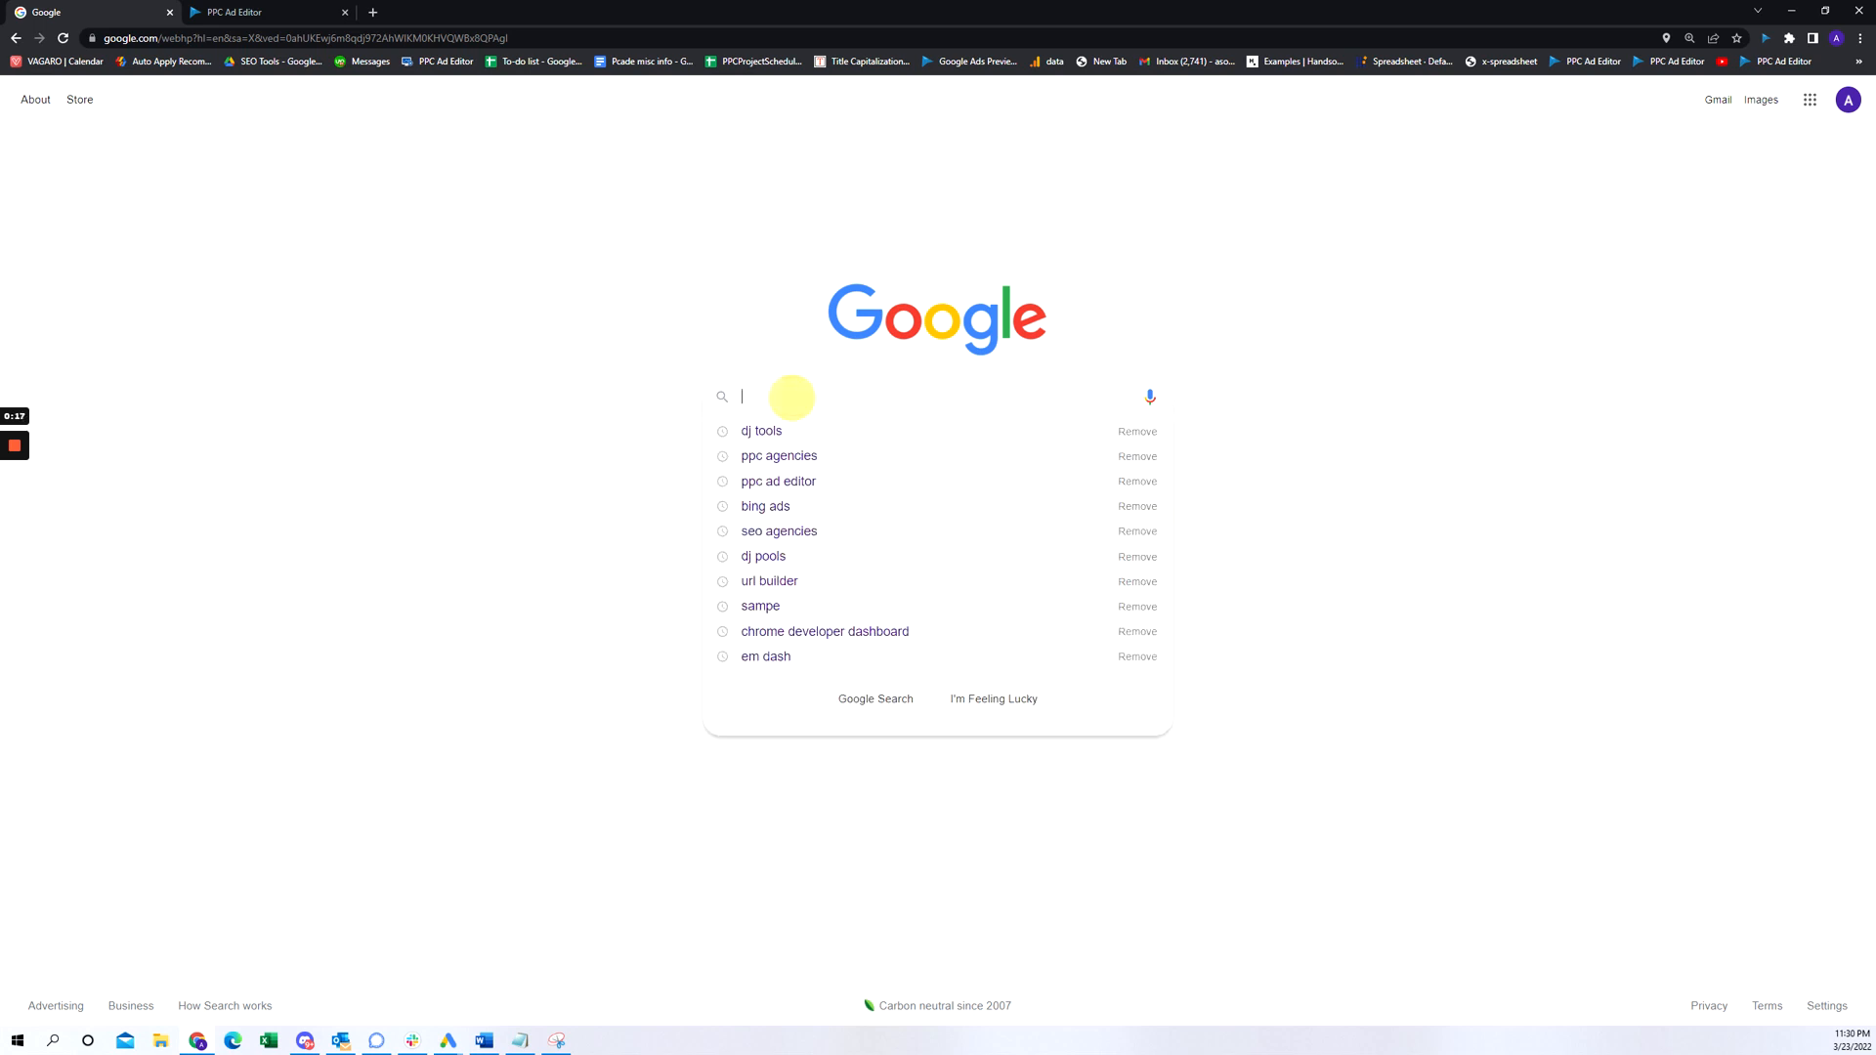
# Run a Google search for 'ppc agencies' from the 'ppc a' suggestion.
pyautogui.write('ppc a')
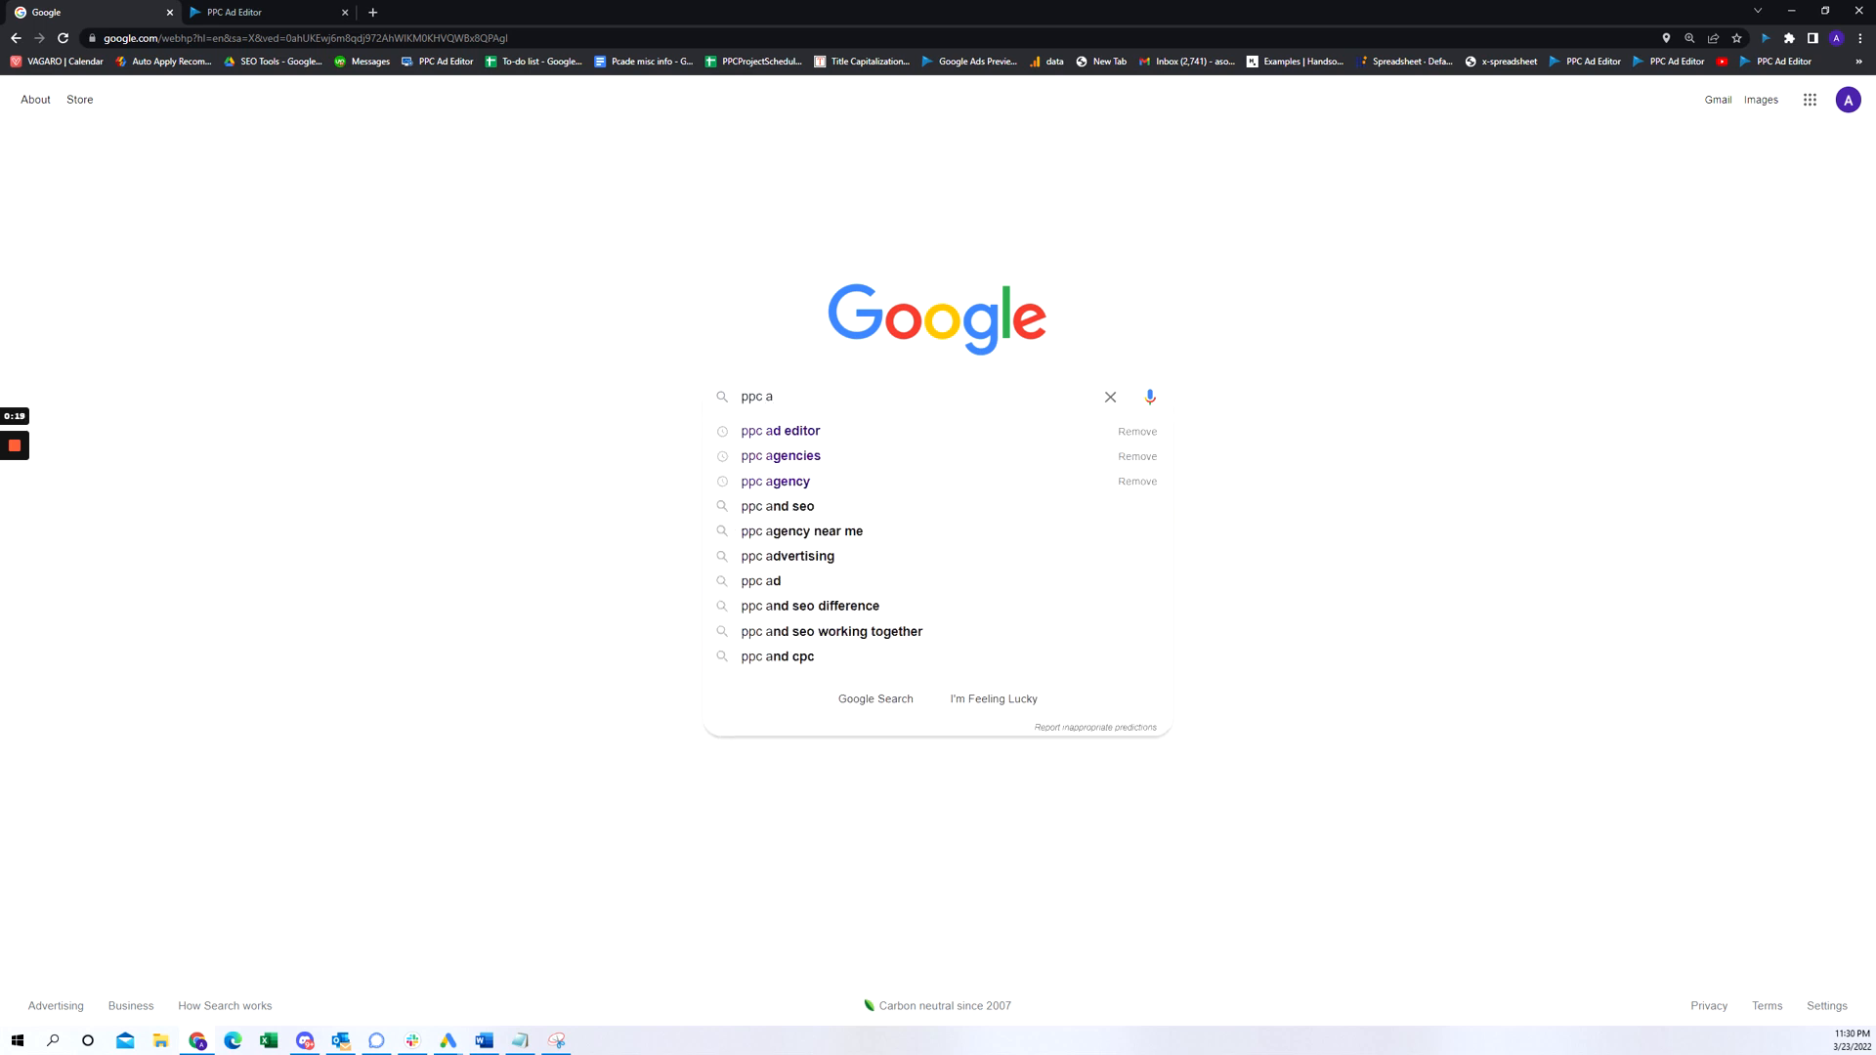
pyautogui.click(781, 455)
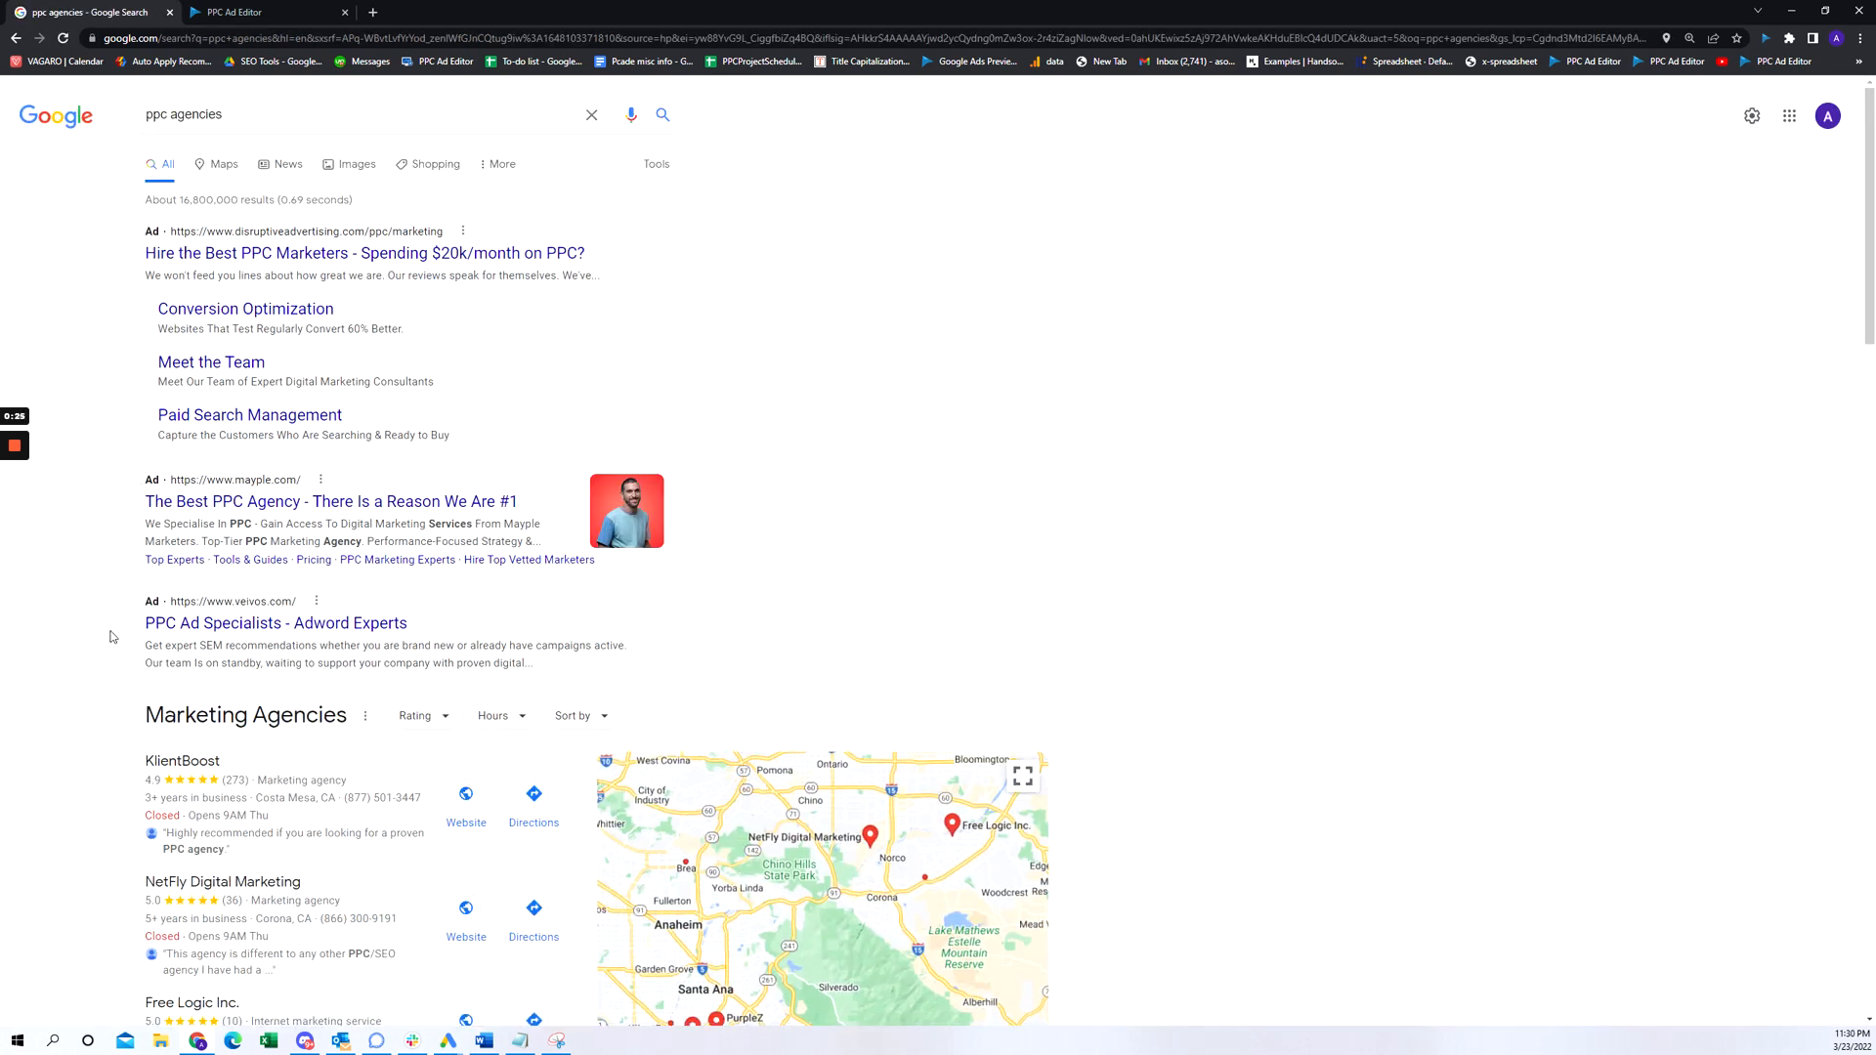
# Search for 'seo agencies', capture its ads with the Capture Ads extension and download them as a spreadsheet.
pyautogui.click(1764, 37)
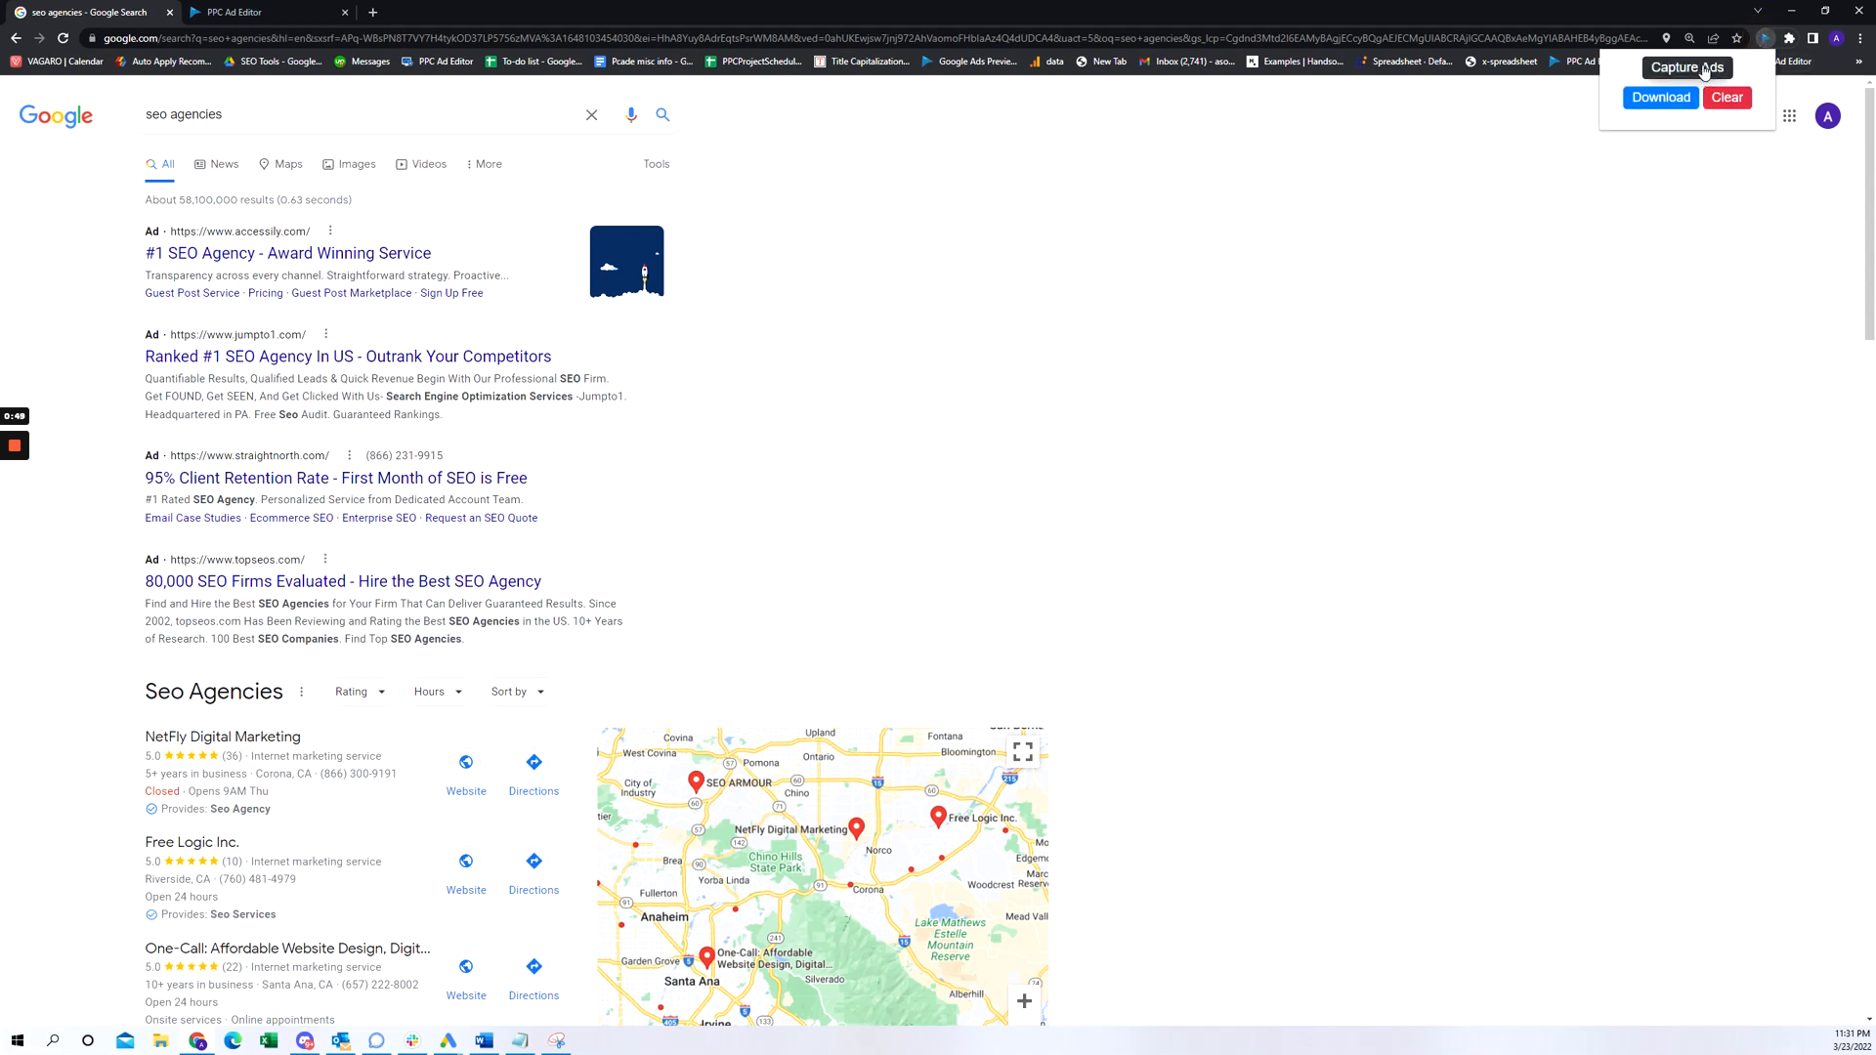
pyautogui.click(1687, 67)
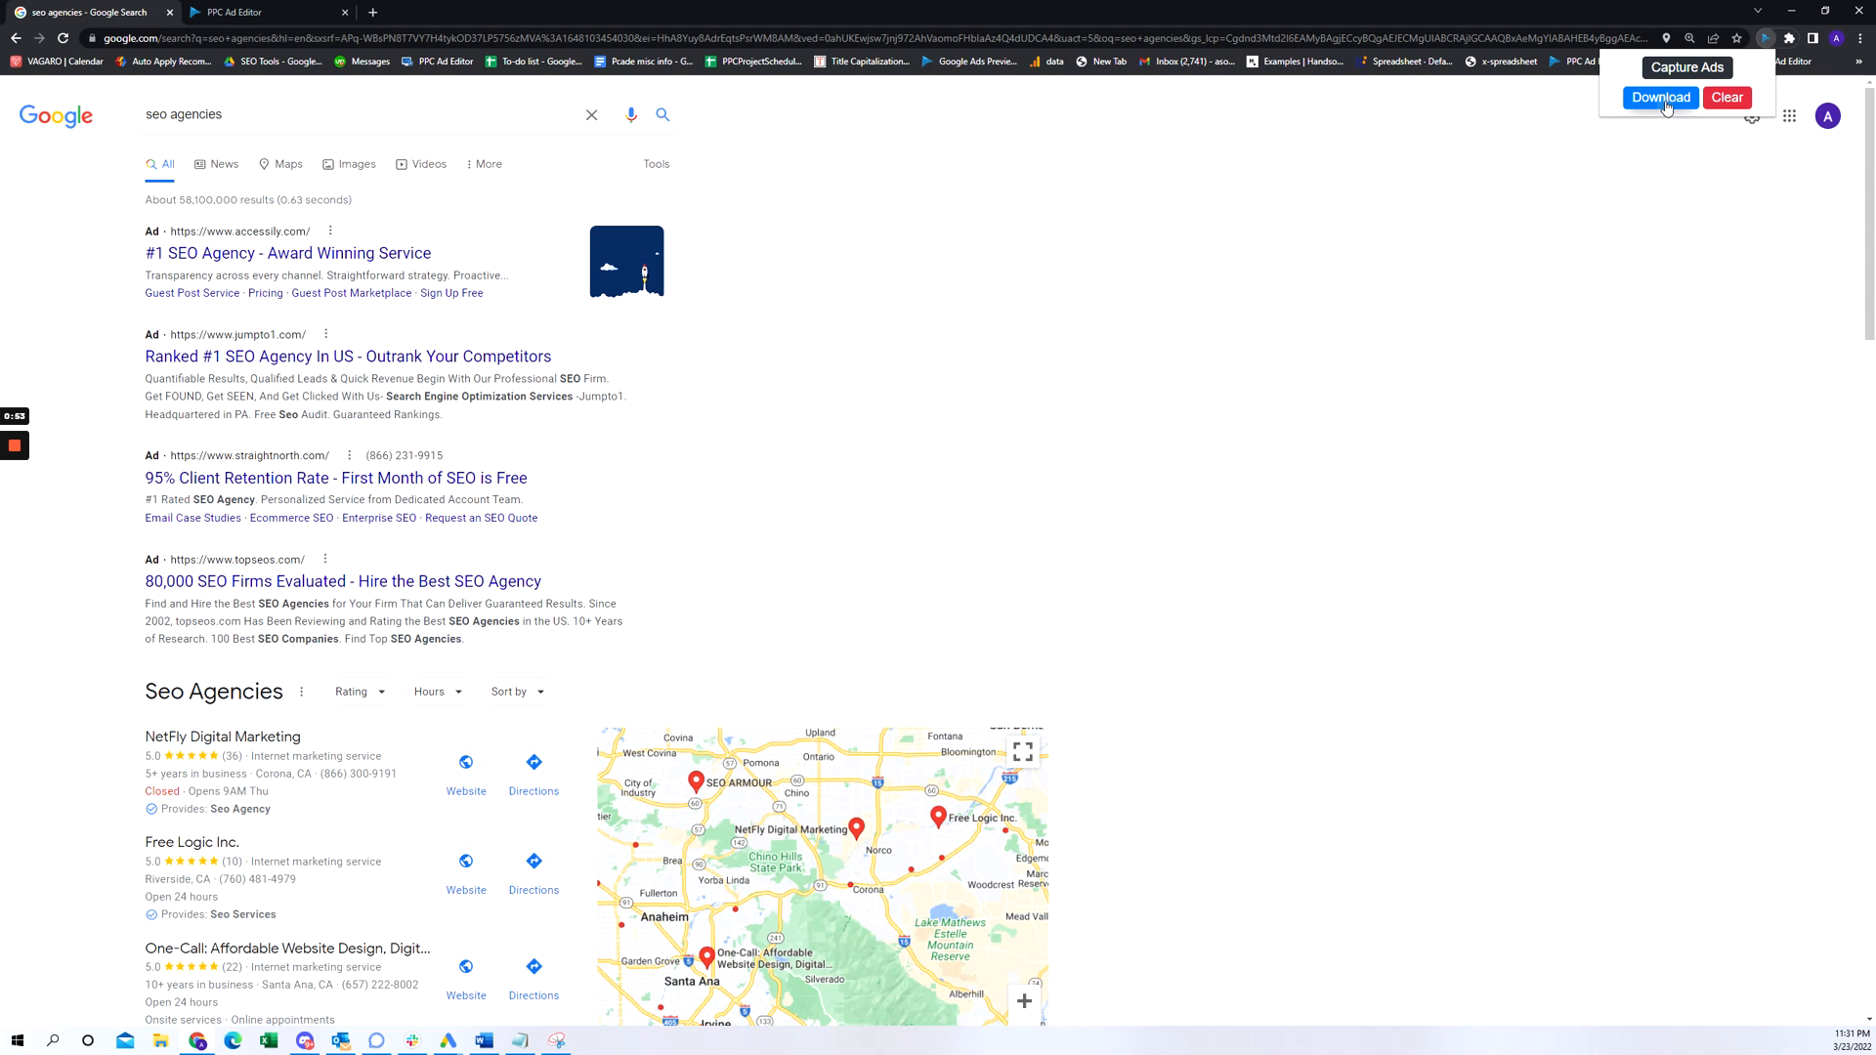
pyautogui.click(1661, 98)
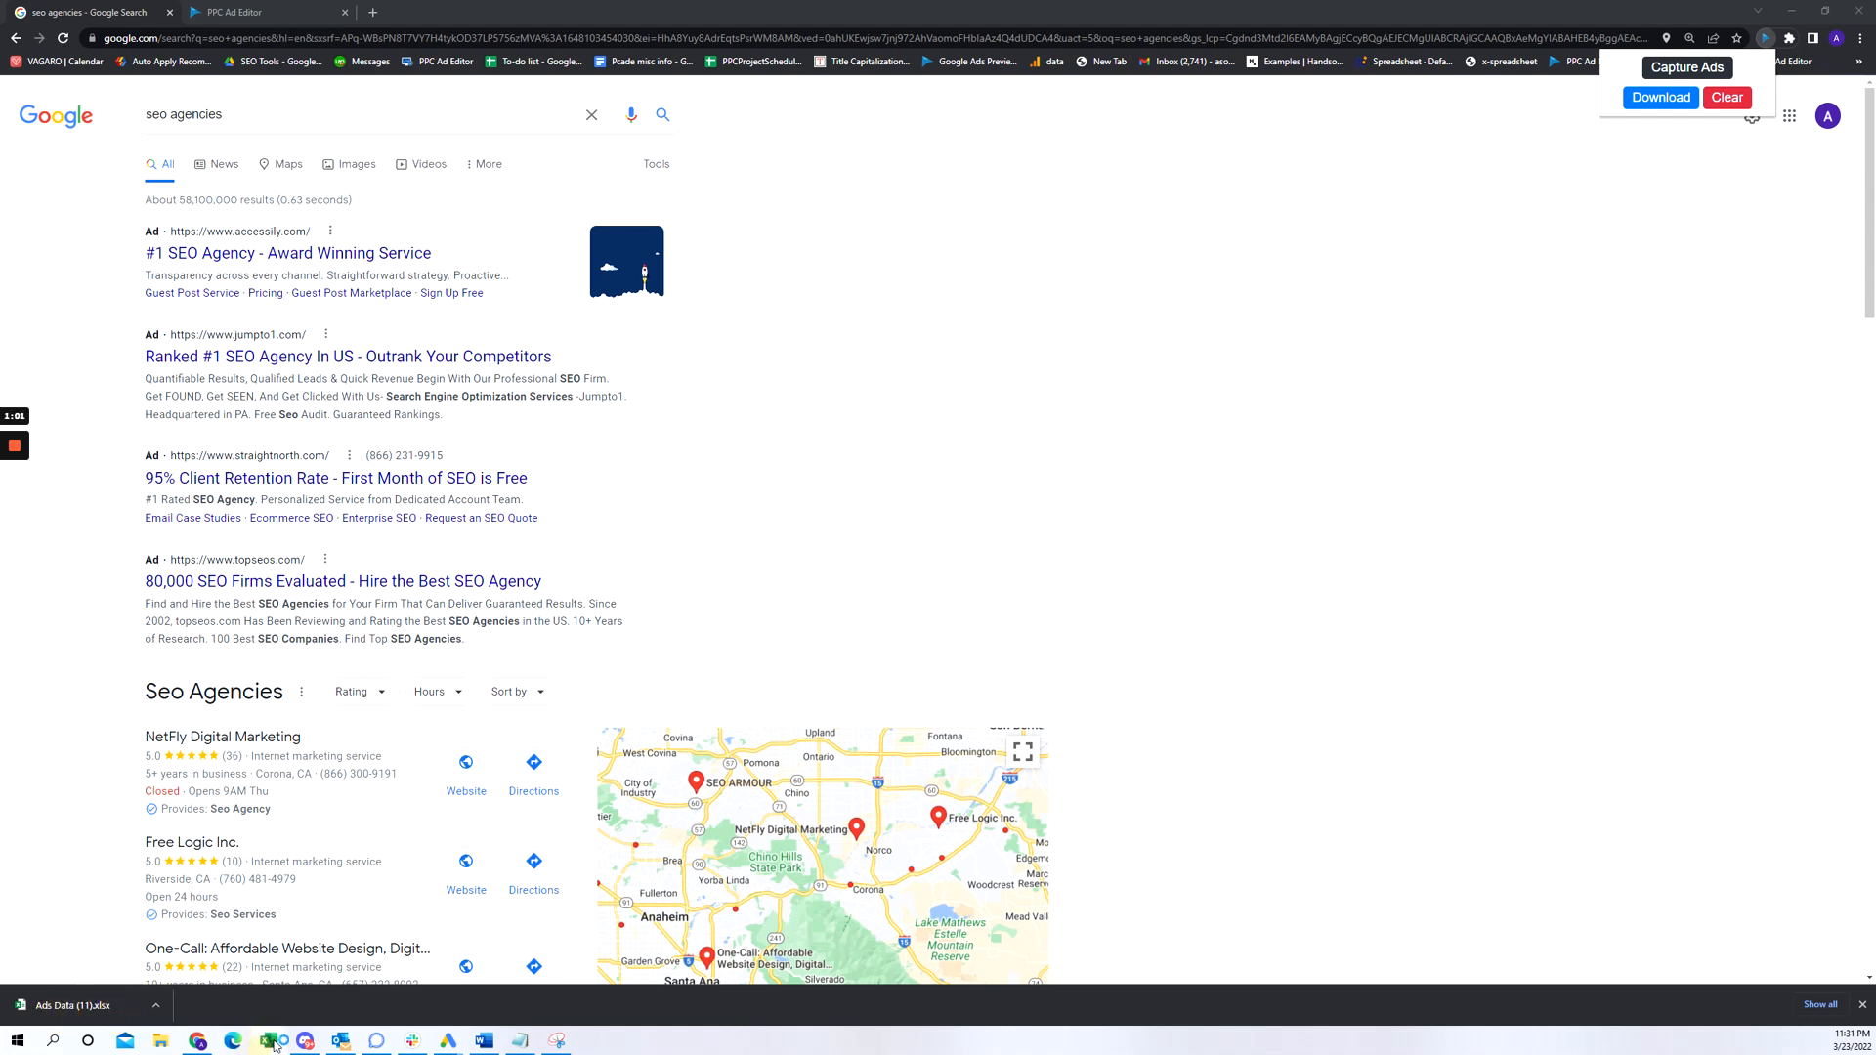
# Open the downloaded Ads Data (11).xlsx workbook from Downloads in Excel.
pyautogui.click(270, 1041)
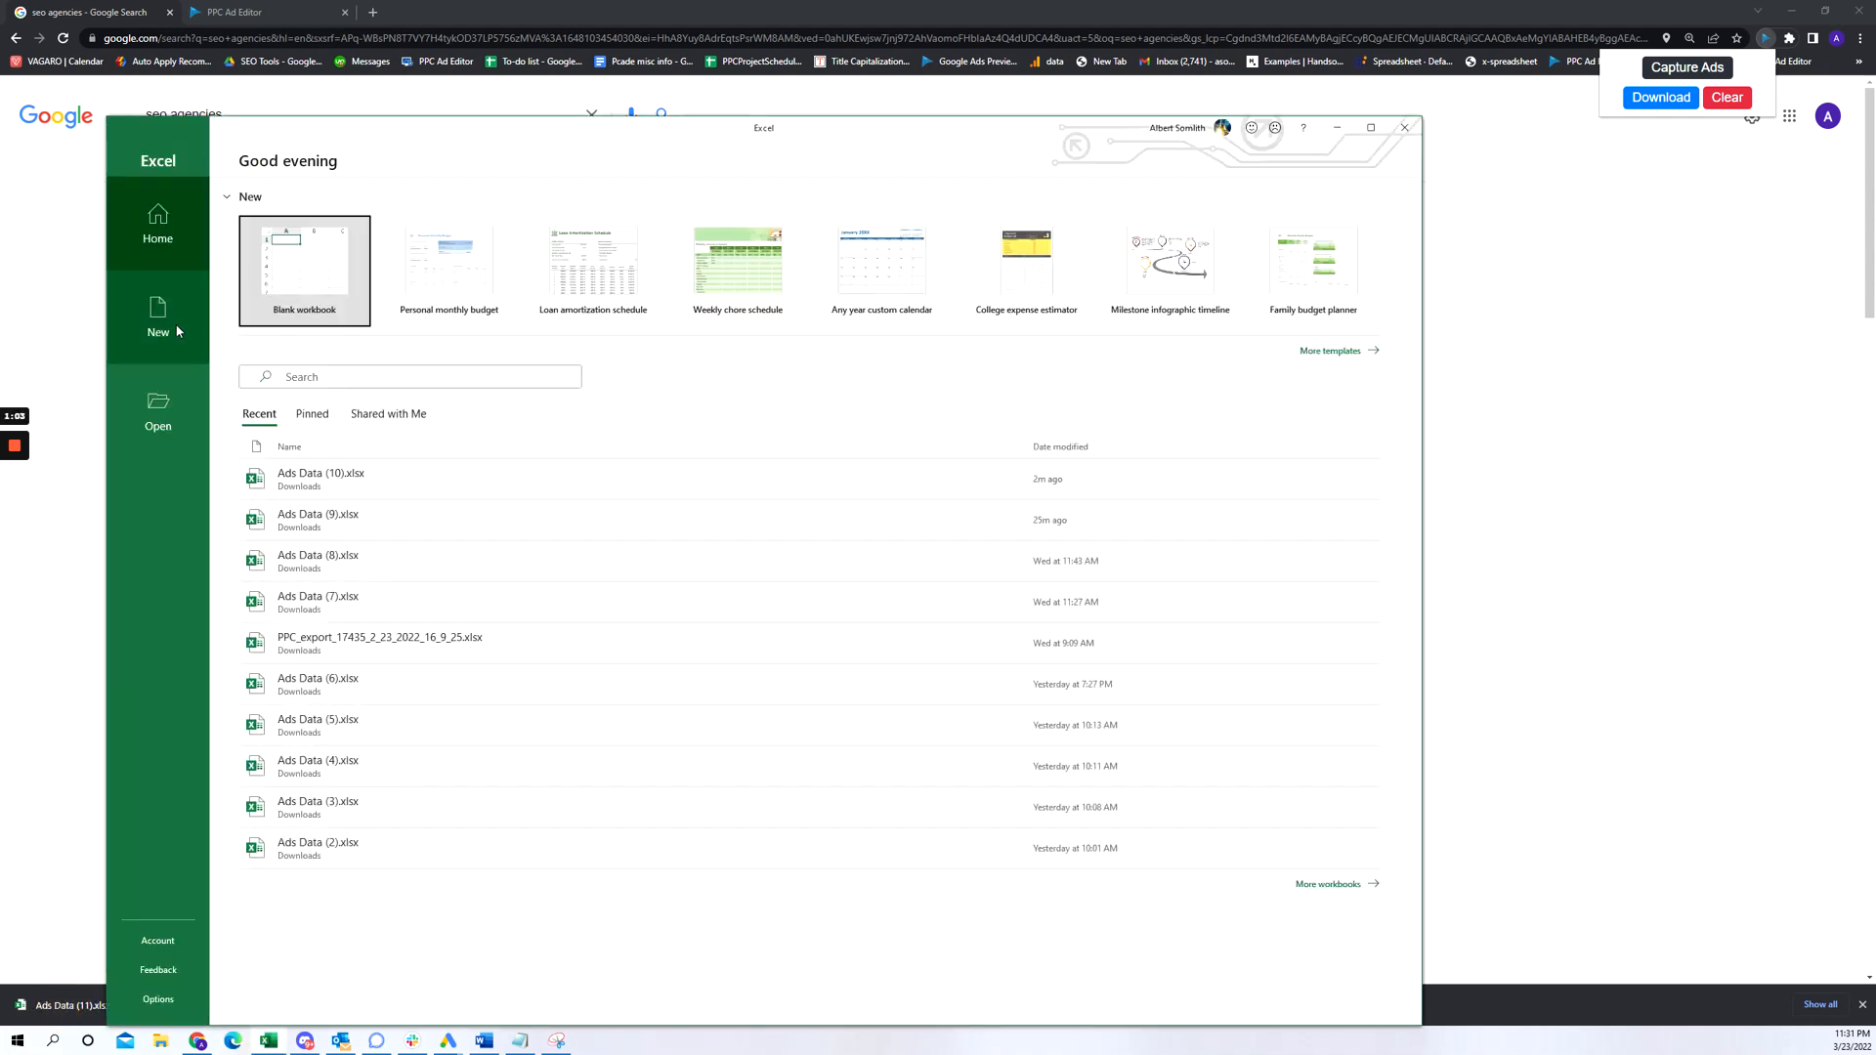
pyautogui.click(156, 411)
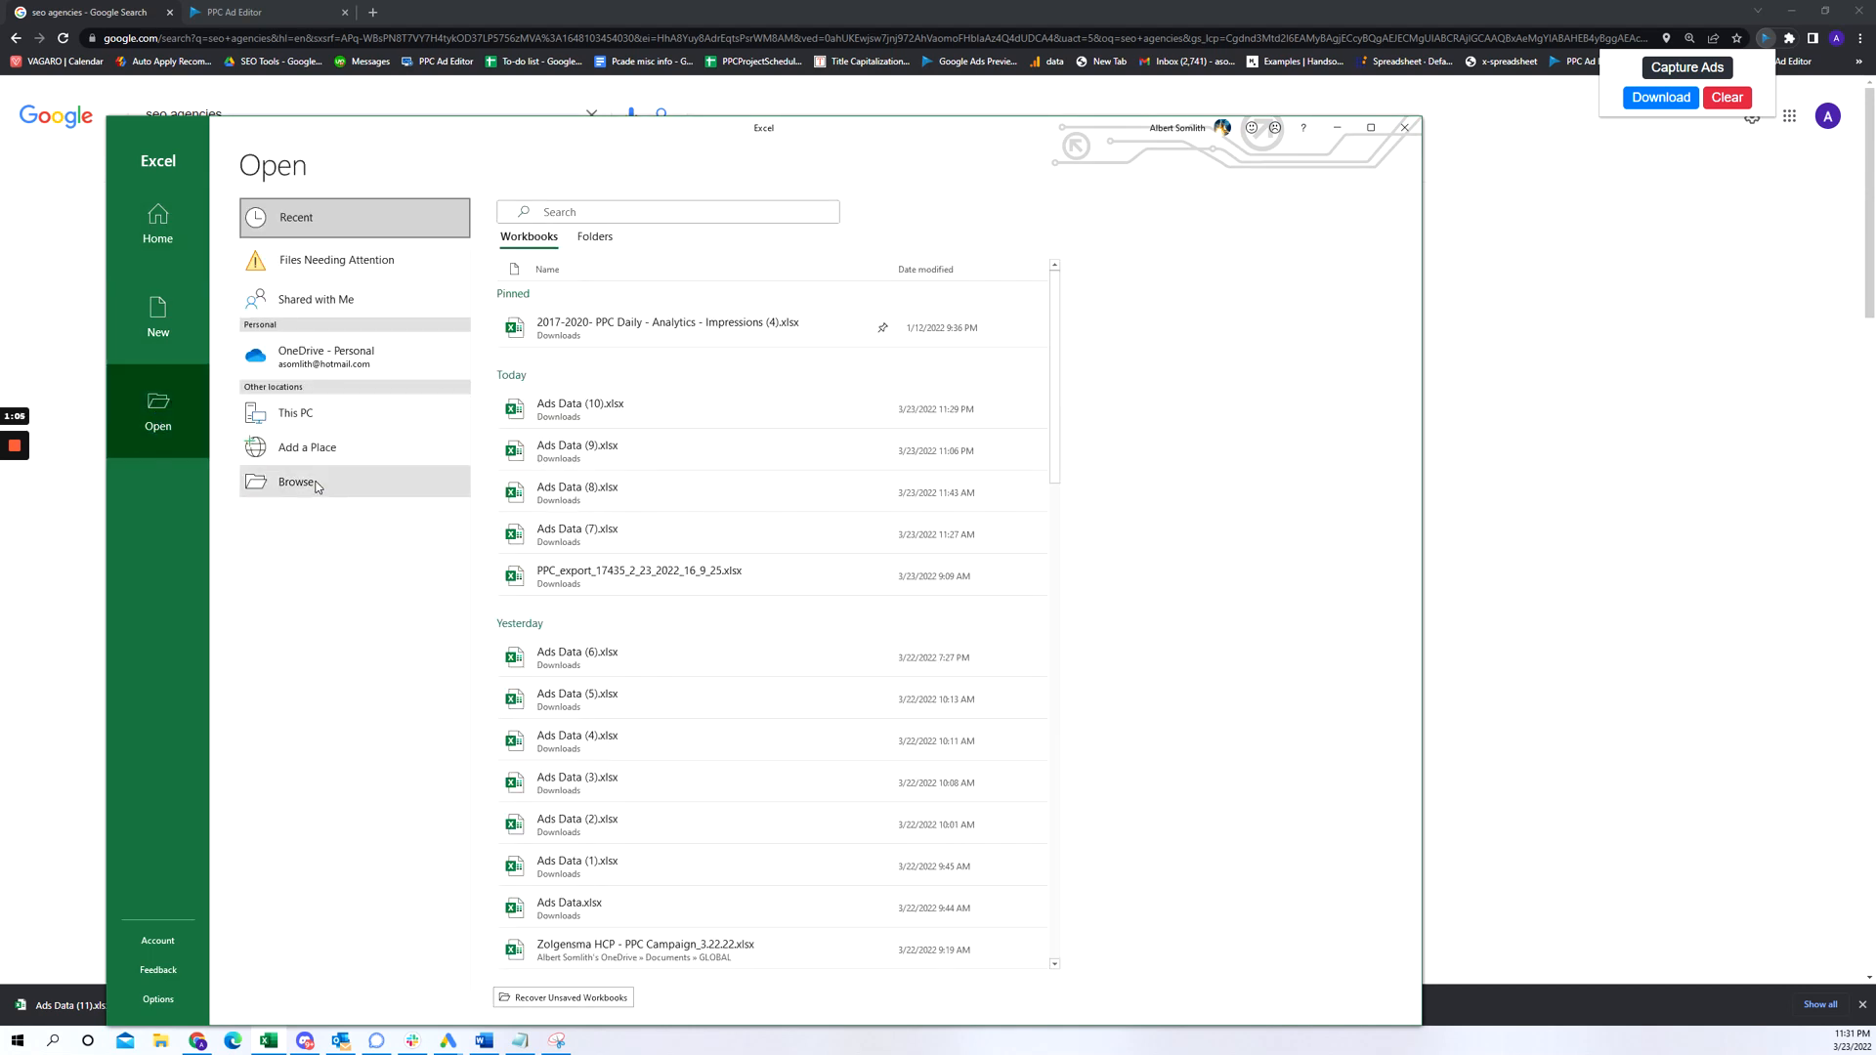
pyautogui.click(297, 481)
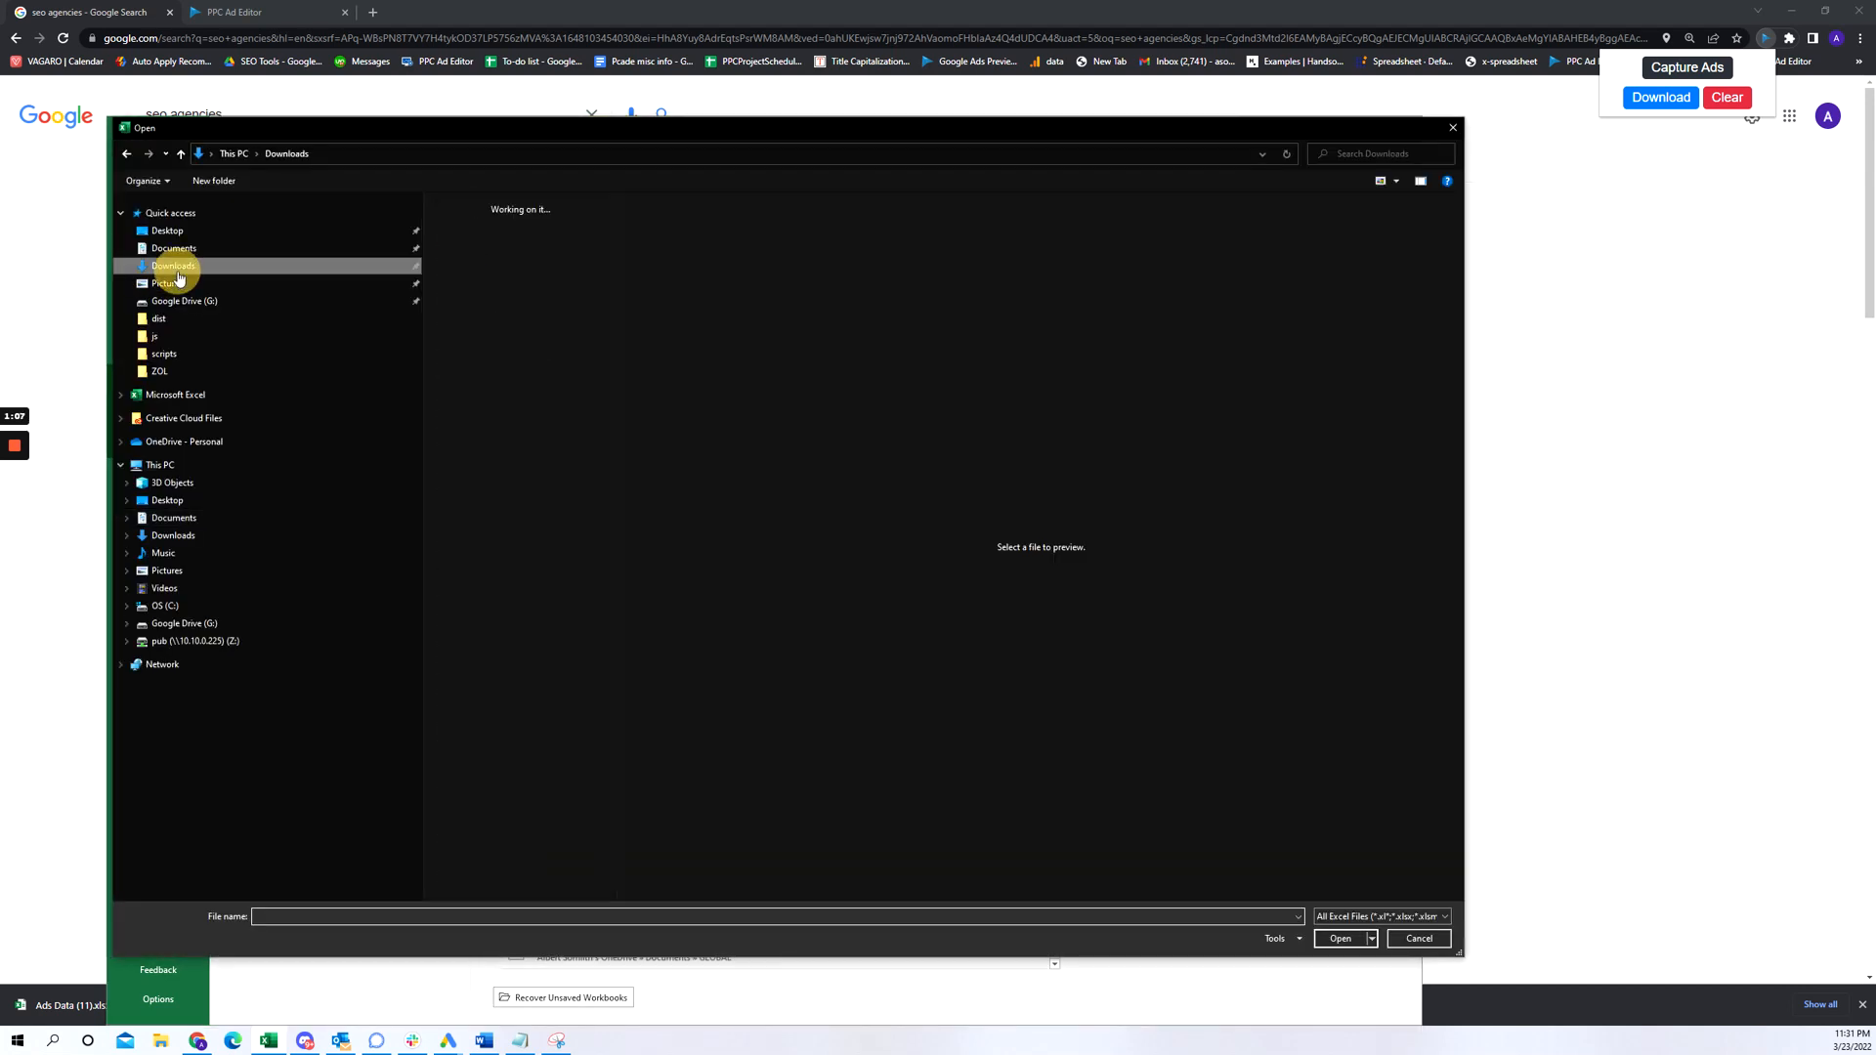
pyautogui.click(180, 266)
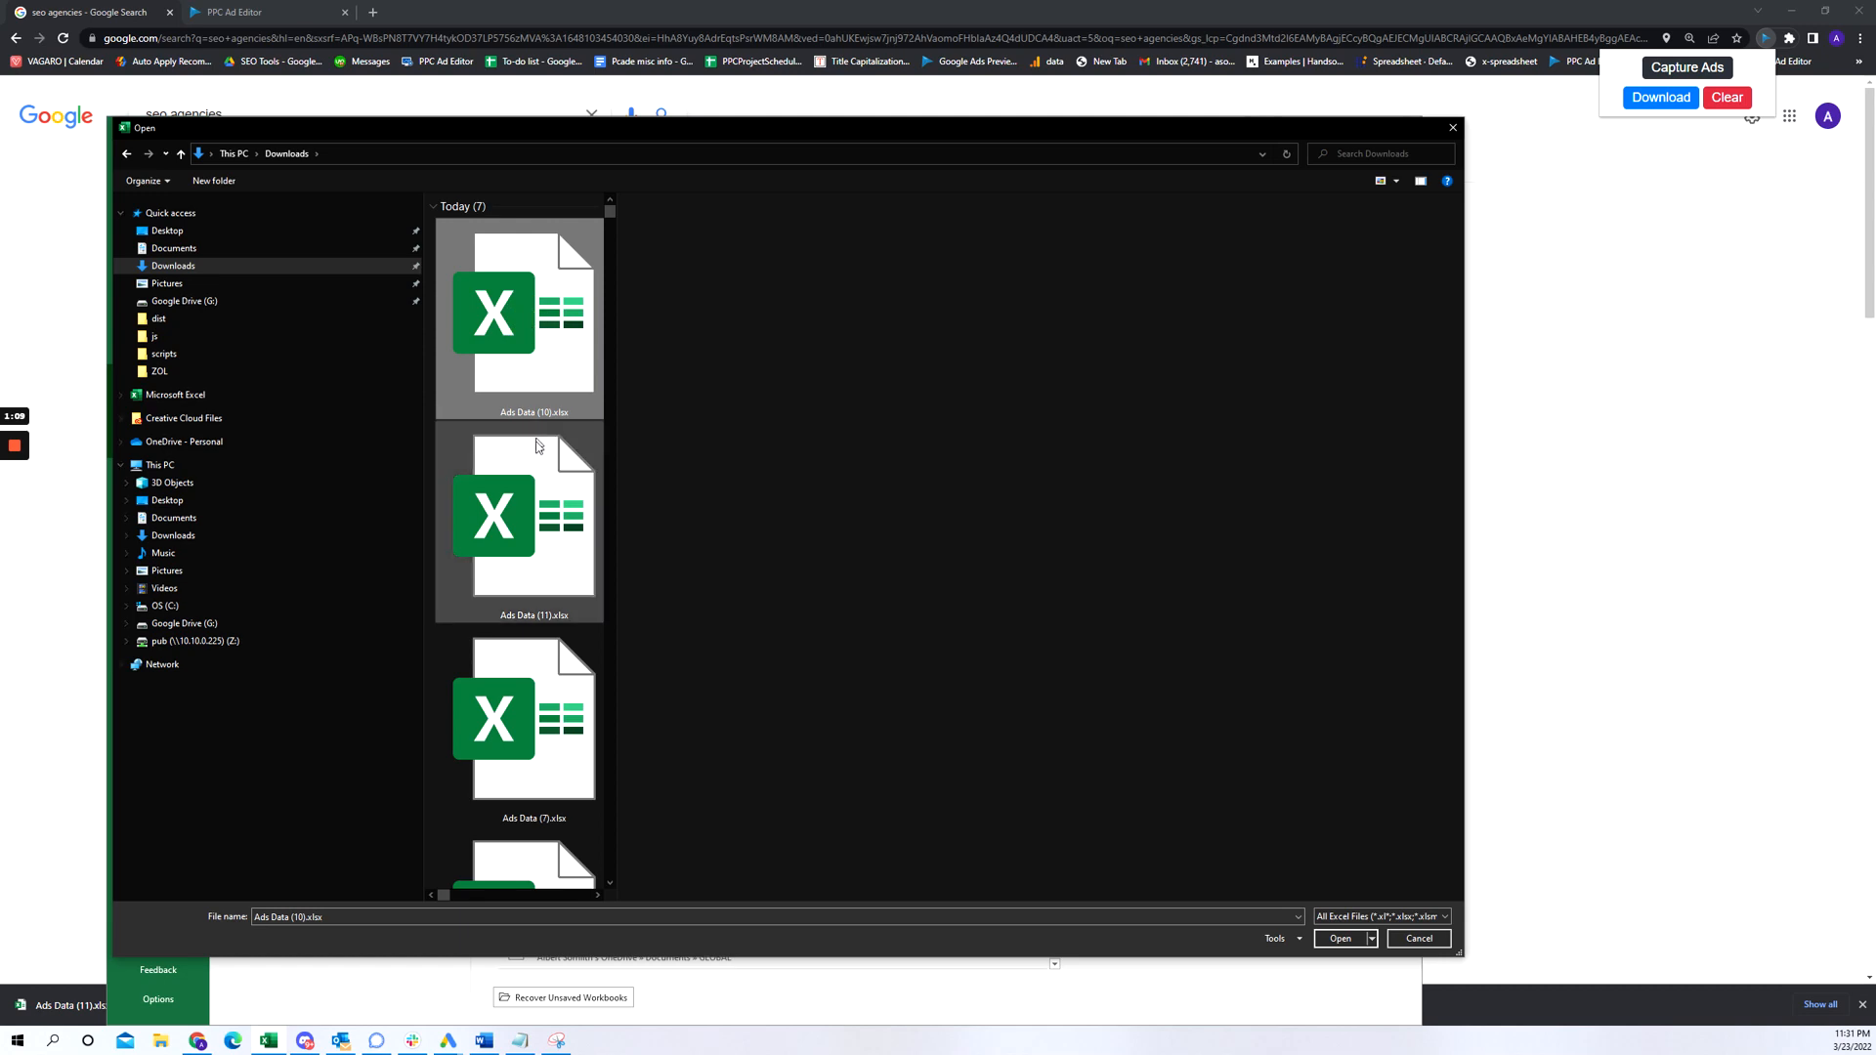
pyautogui.click(1337, 938)
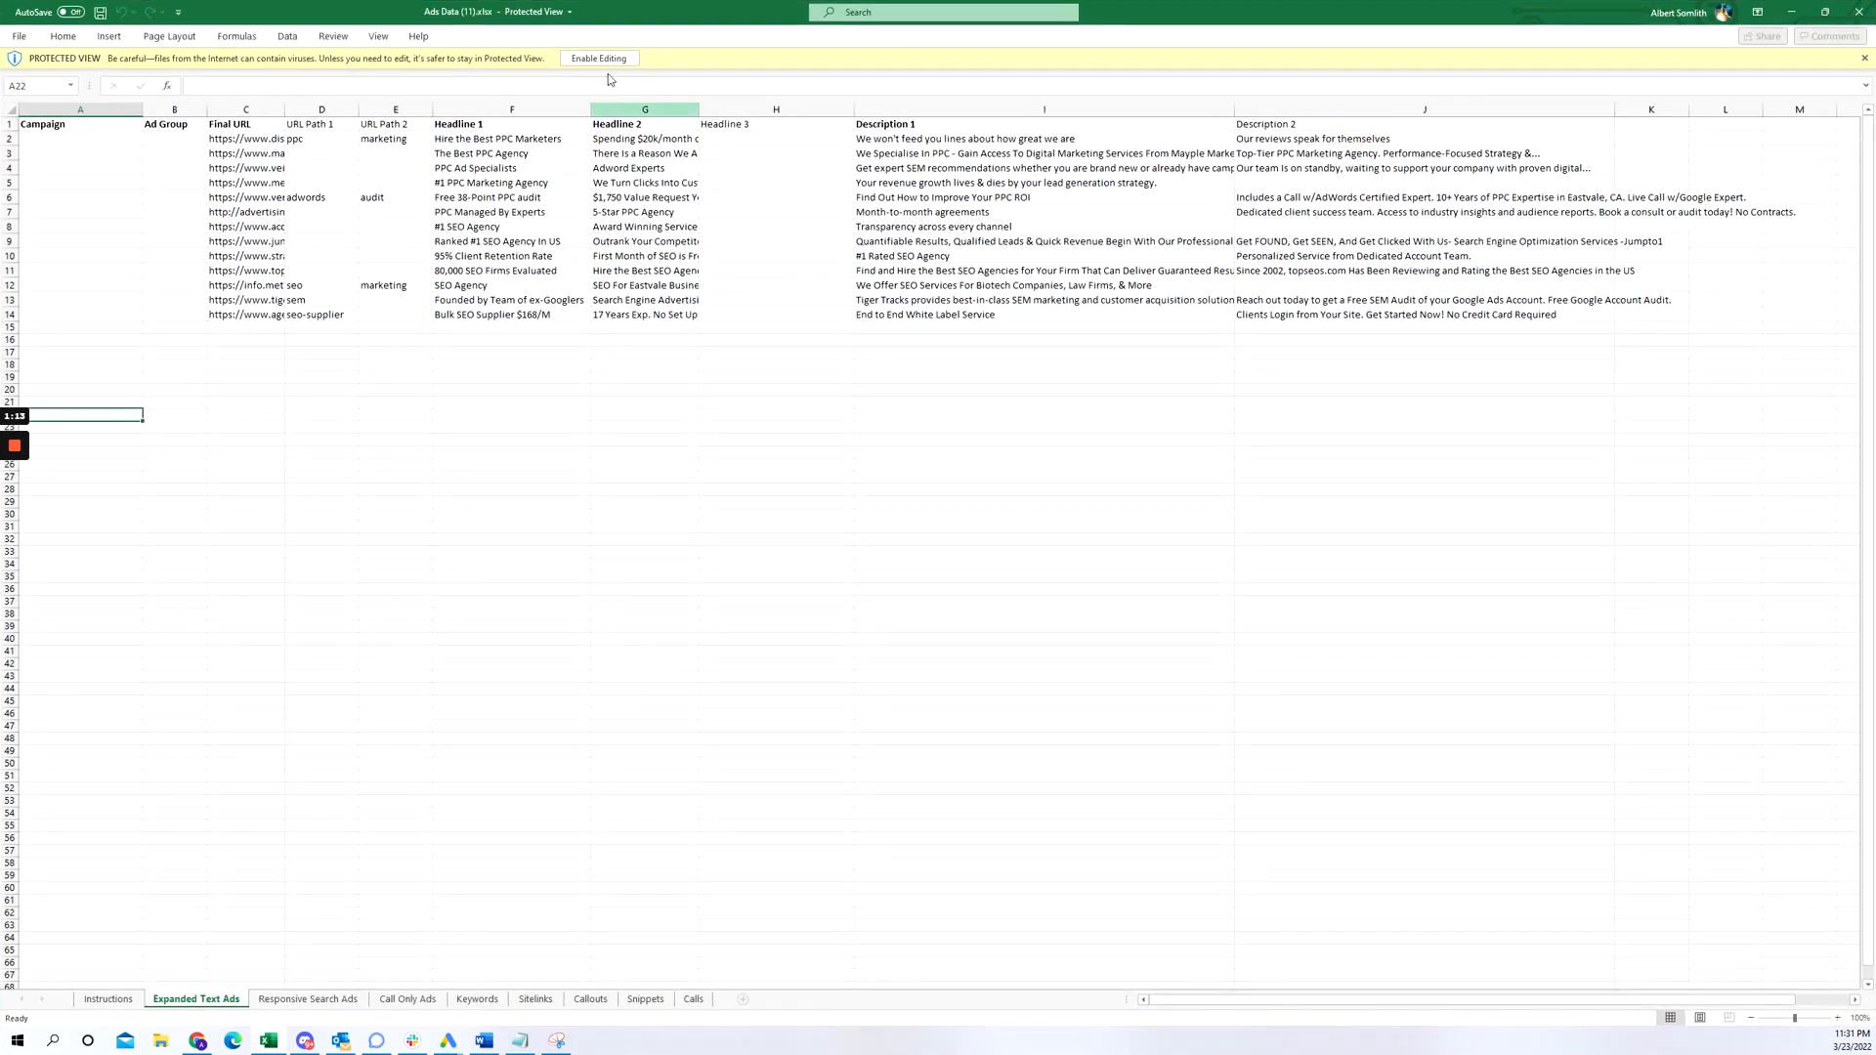
# Enable editing, widen the columns and fill the ad rows' Campaign and Ad Group cells with 'Untitled'.
pyautogui.click(600, 57)
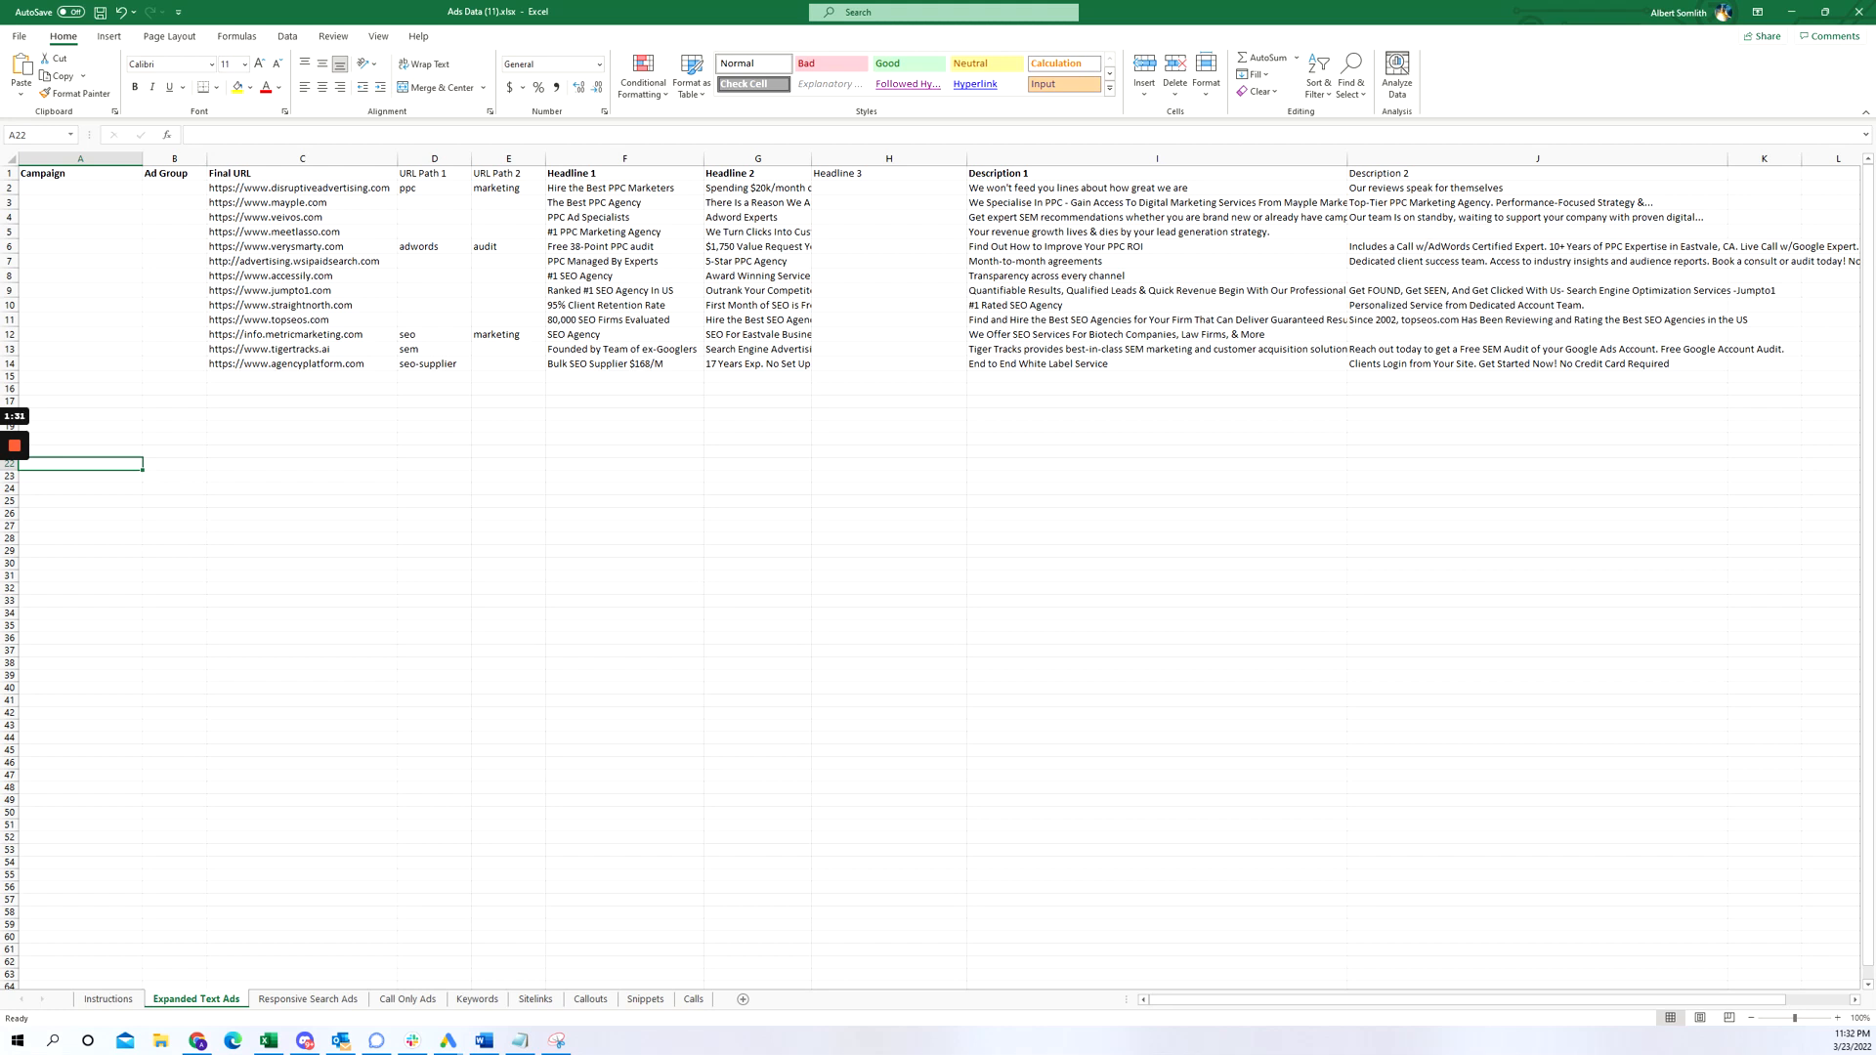
pyautogui.click(889, 158)
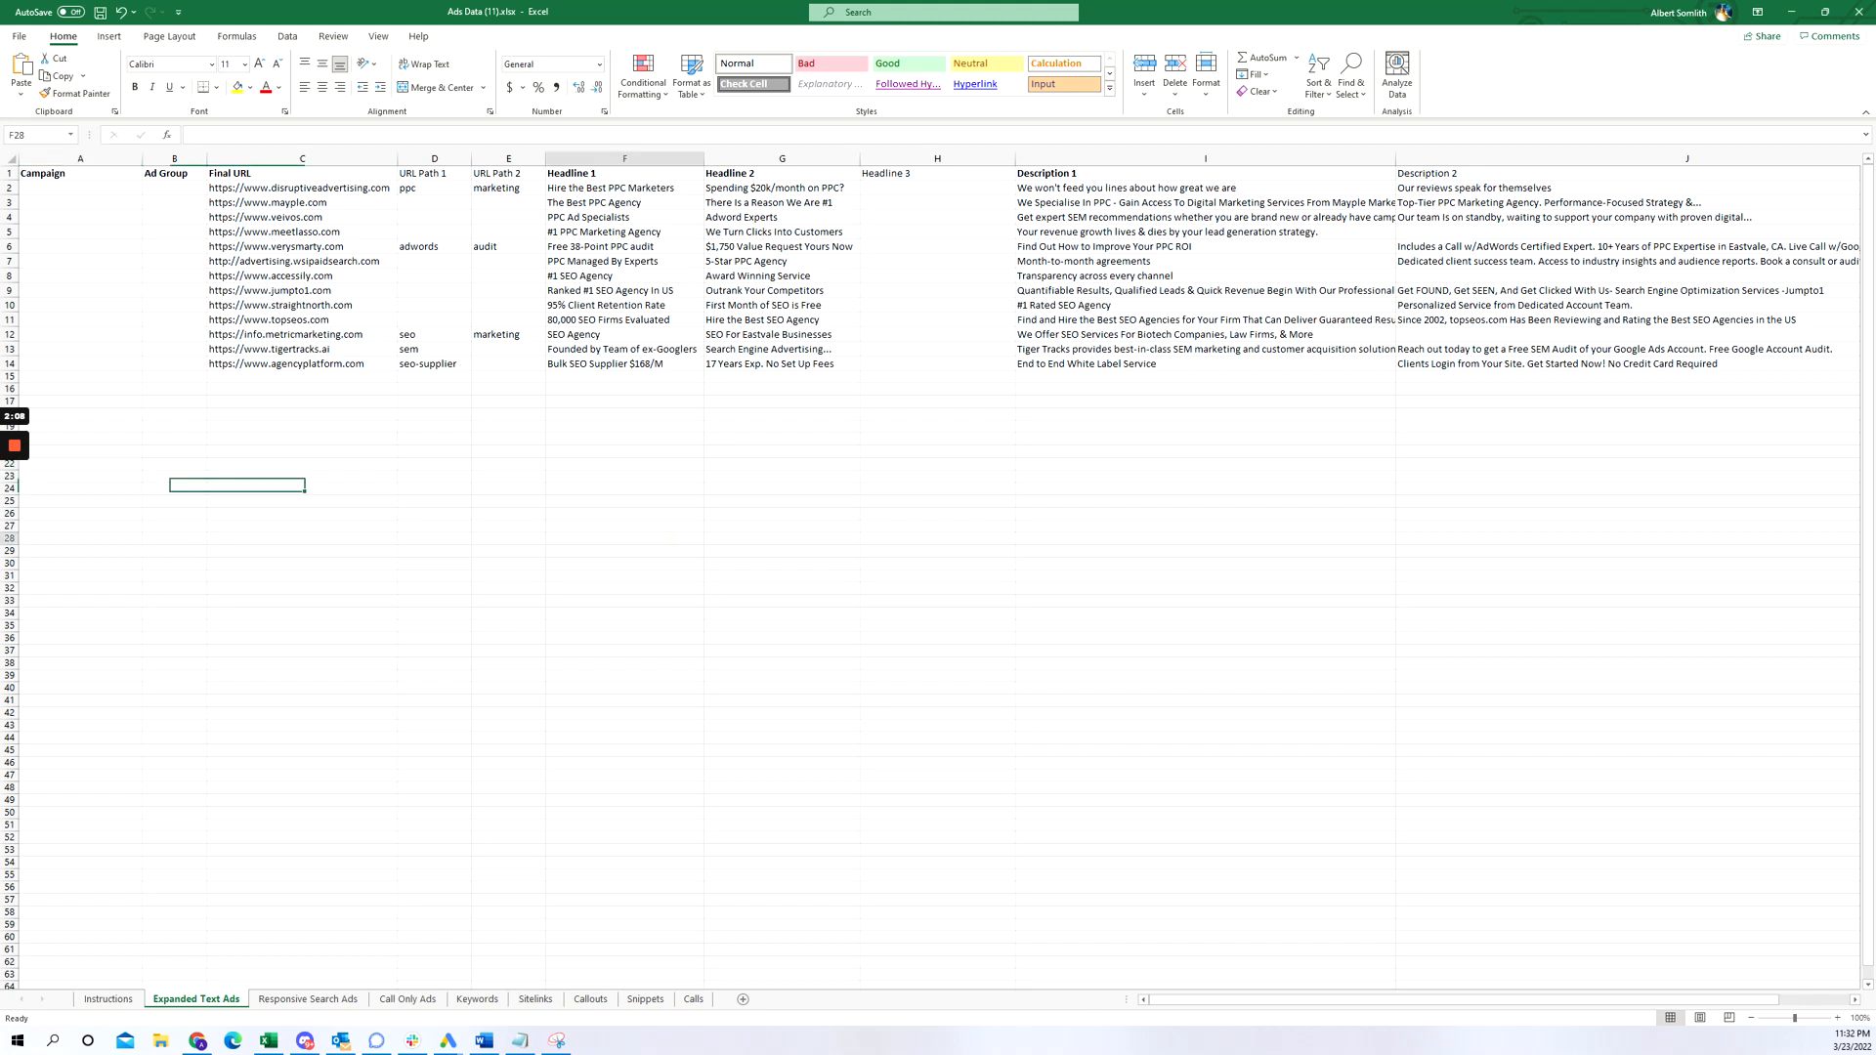
pyautogui.click(624, 539)
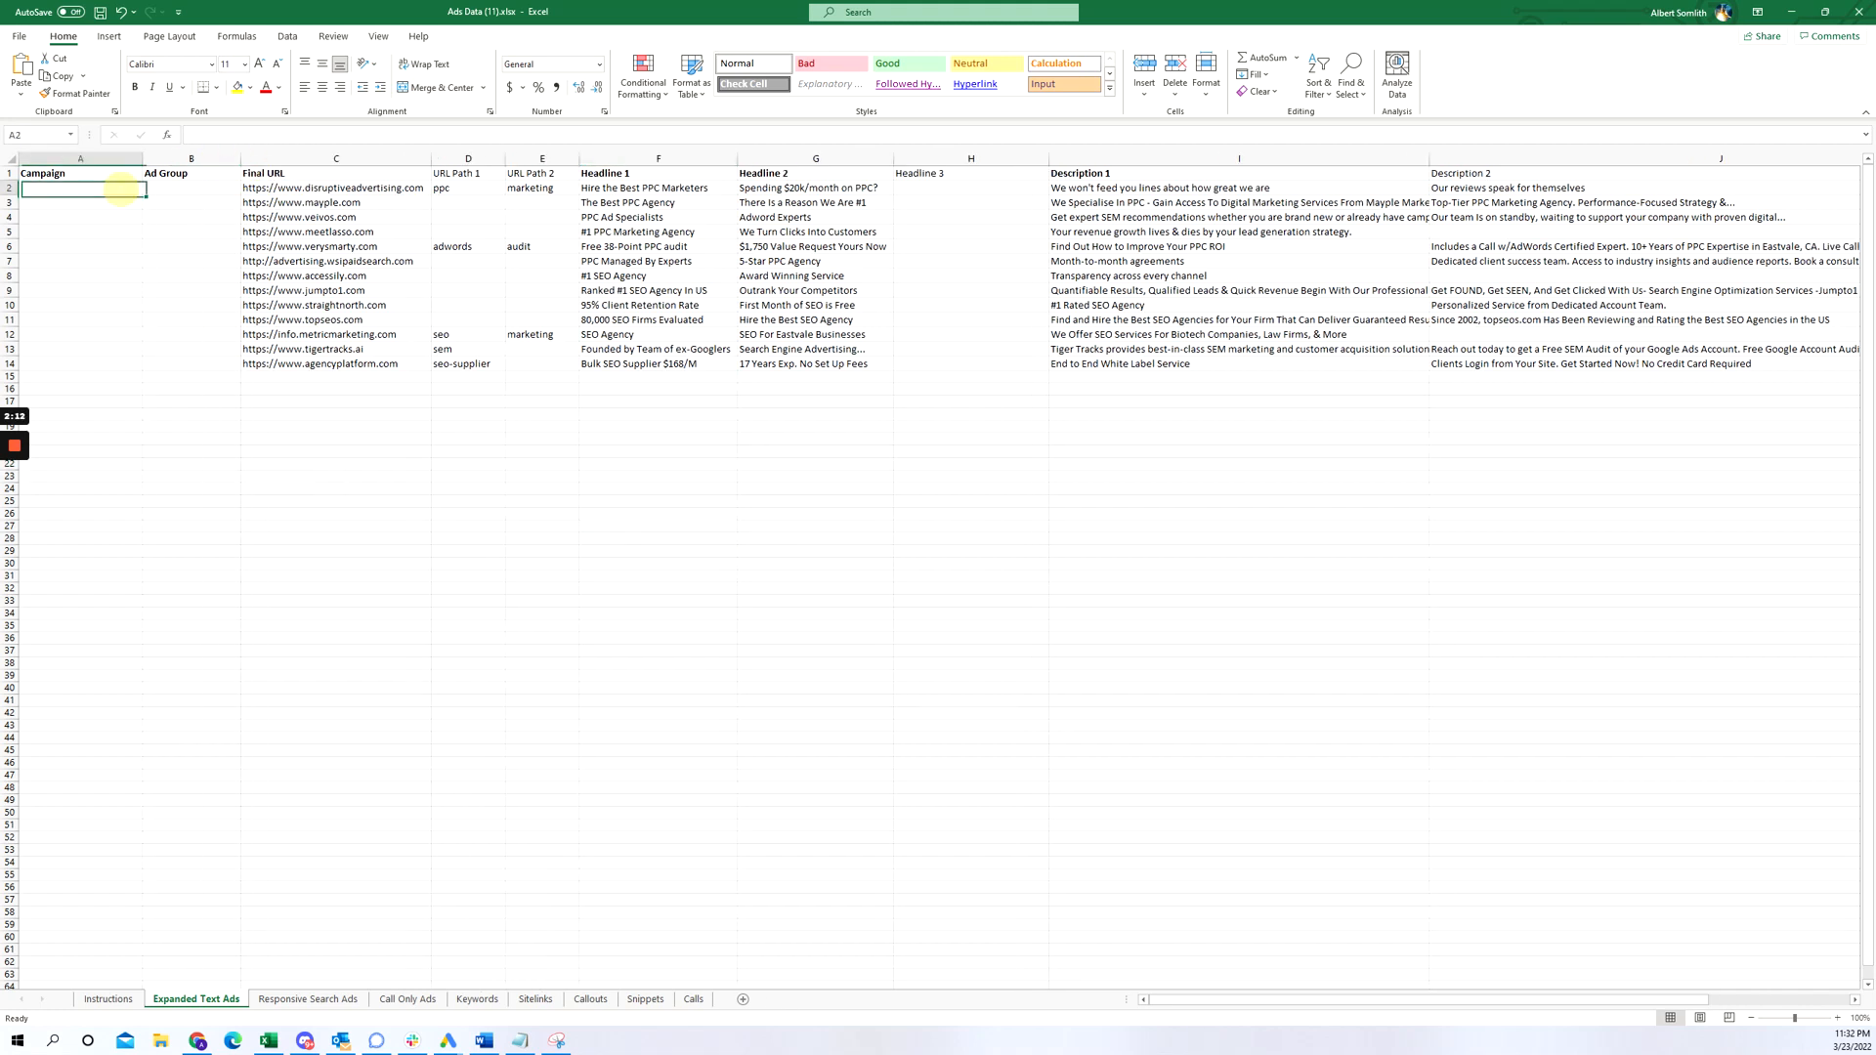
pyautogui.write('Un')
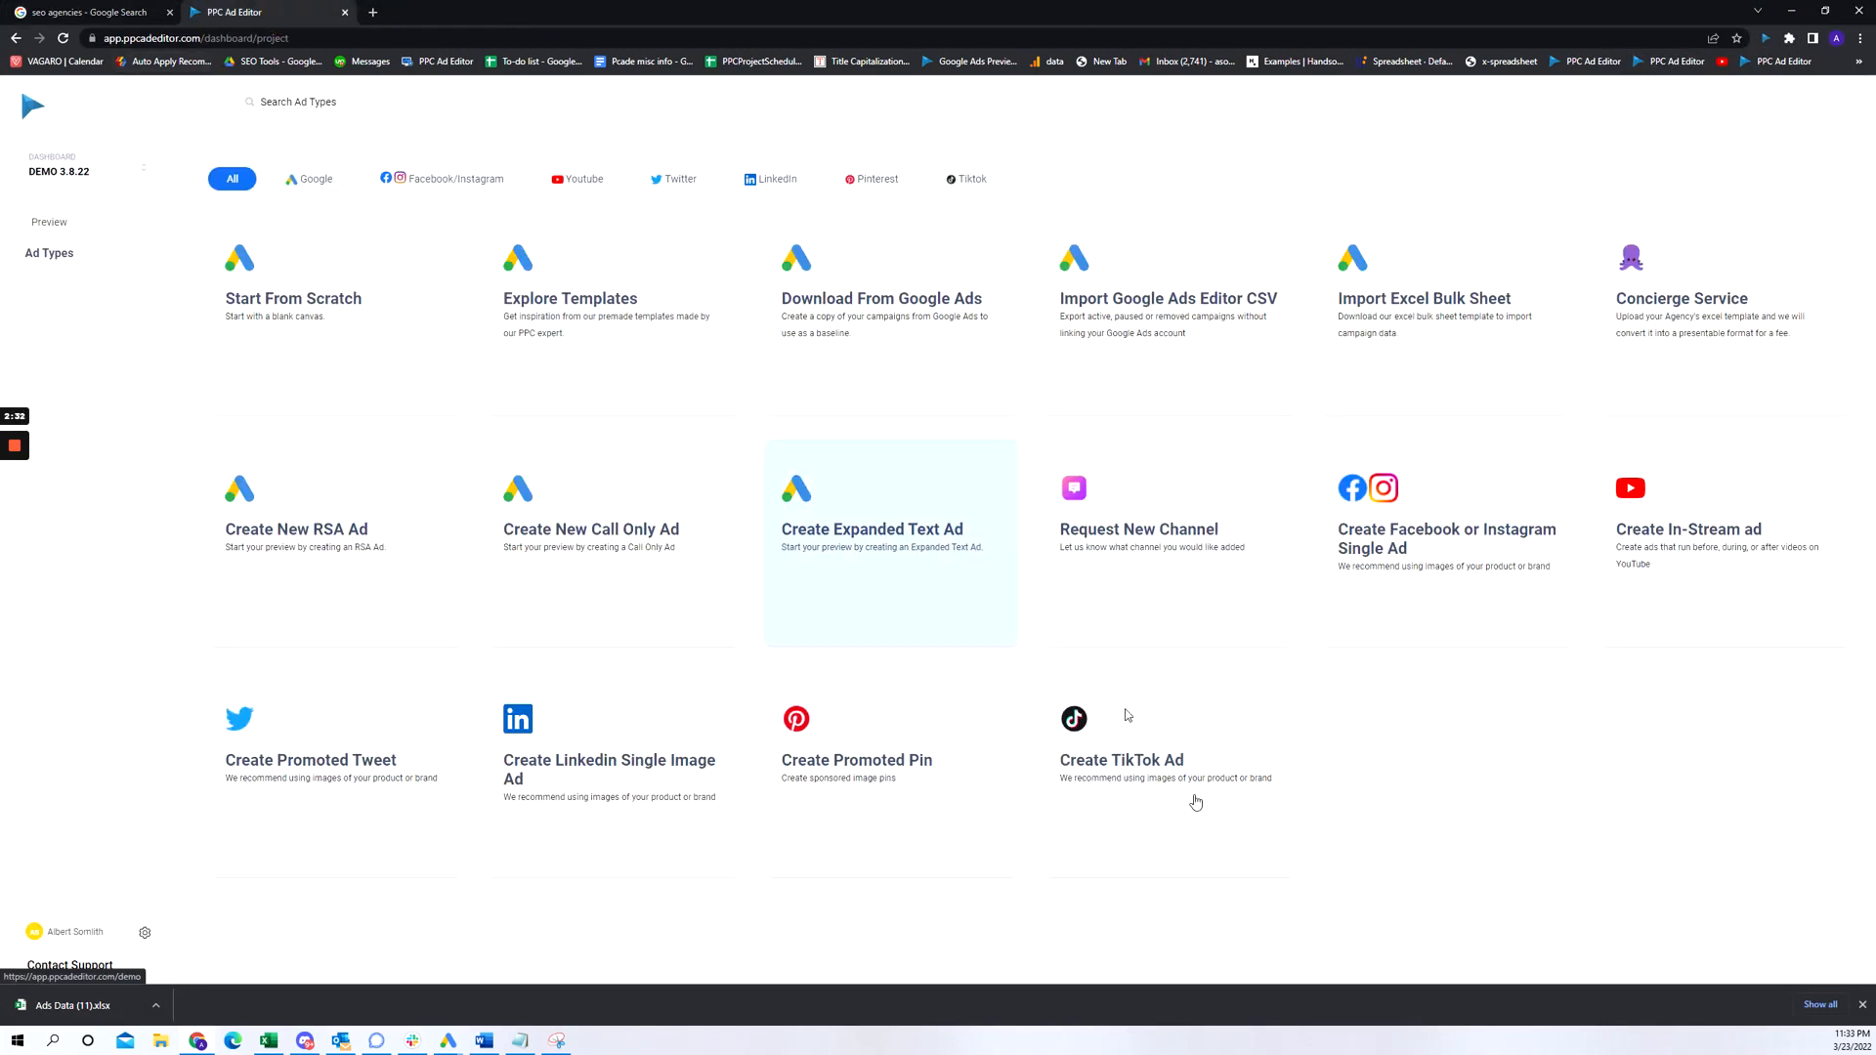
pyautogui.moveTo(1557, 844)
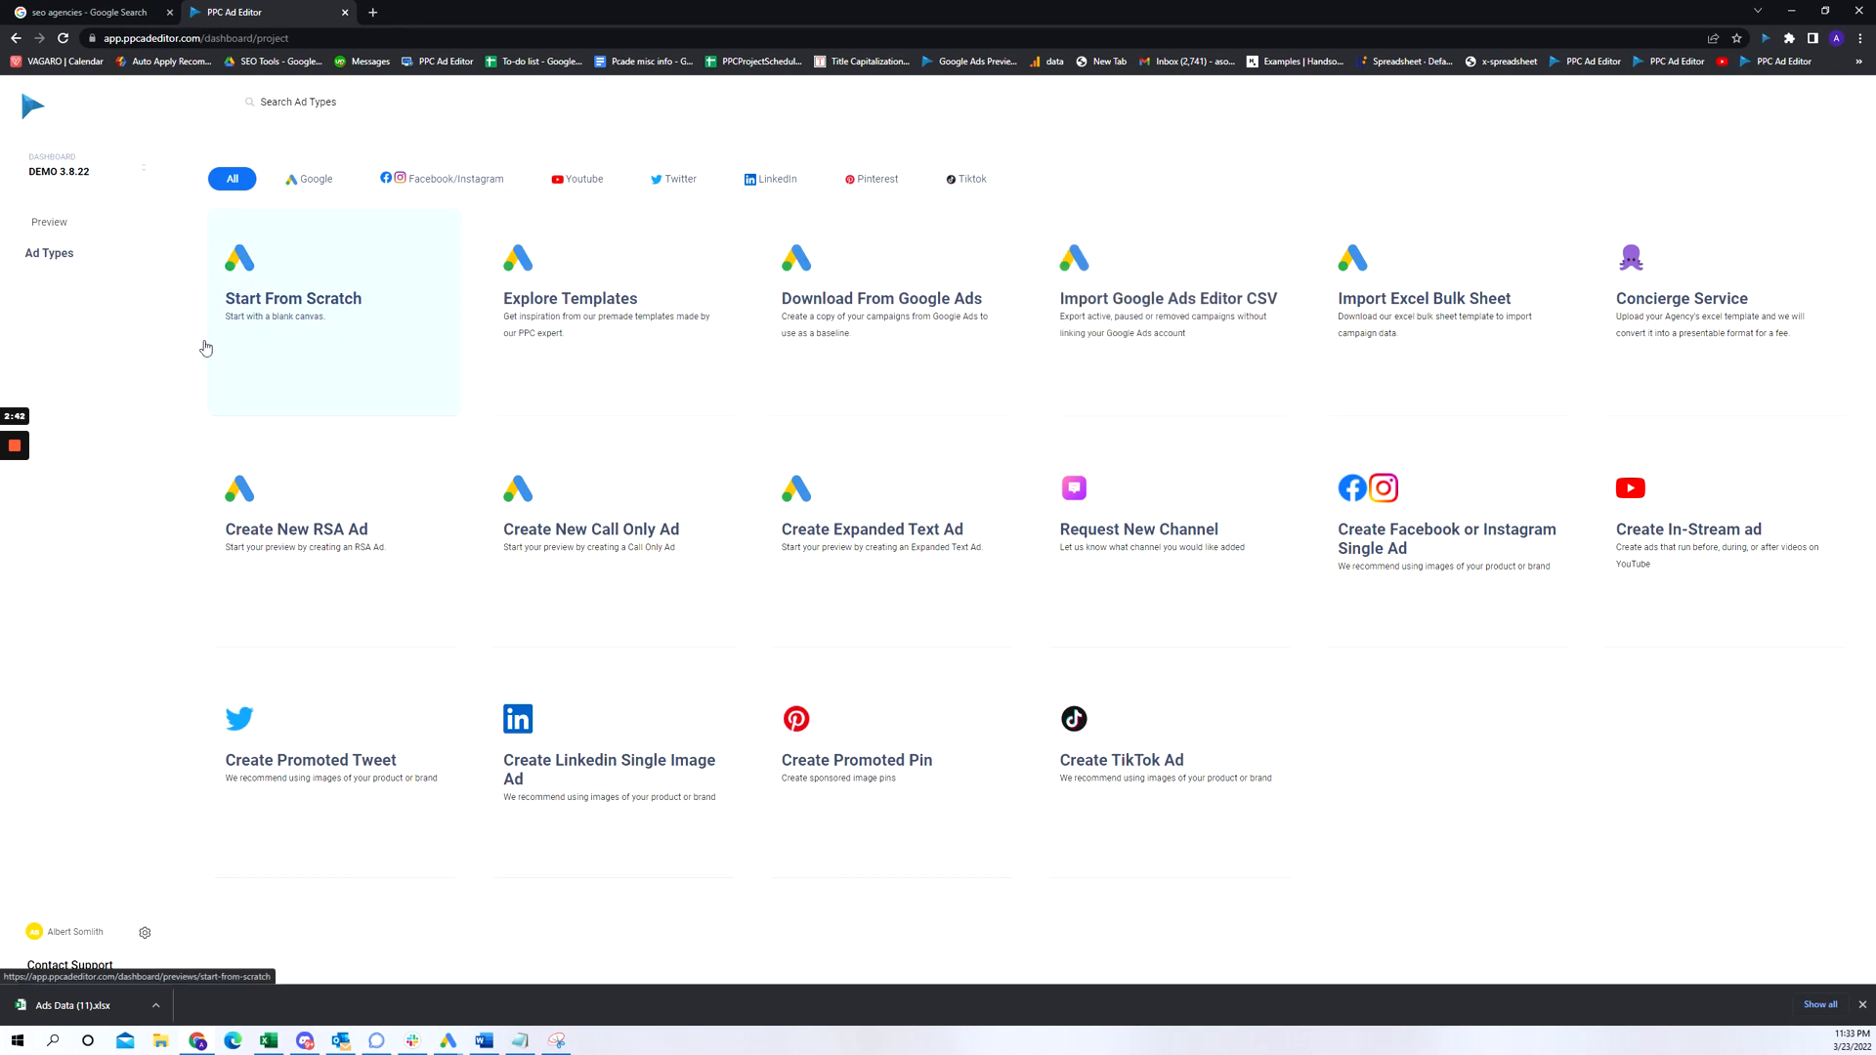
pyautogui.moveTo(731, 506)
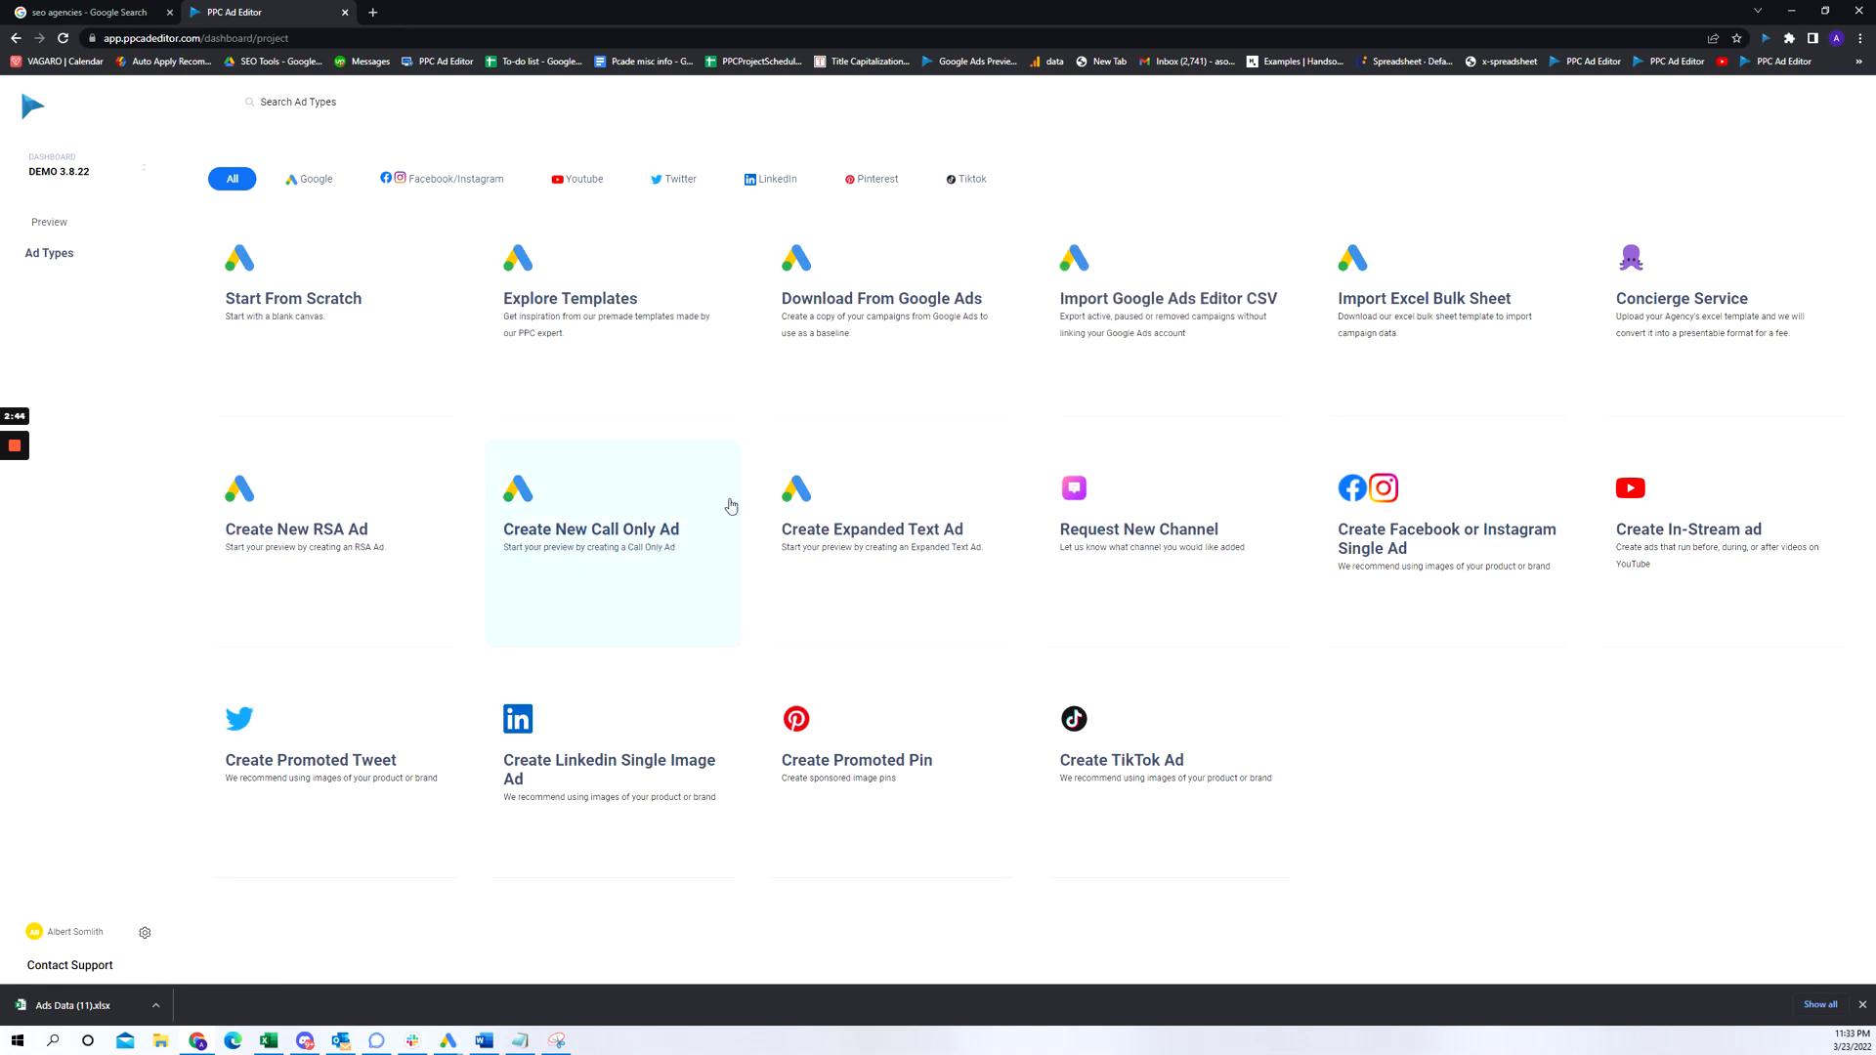
# Start an Excel bulk sheet import from the PPC Ad Editor dashboard.
pyautogui.click(1422, 297)
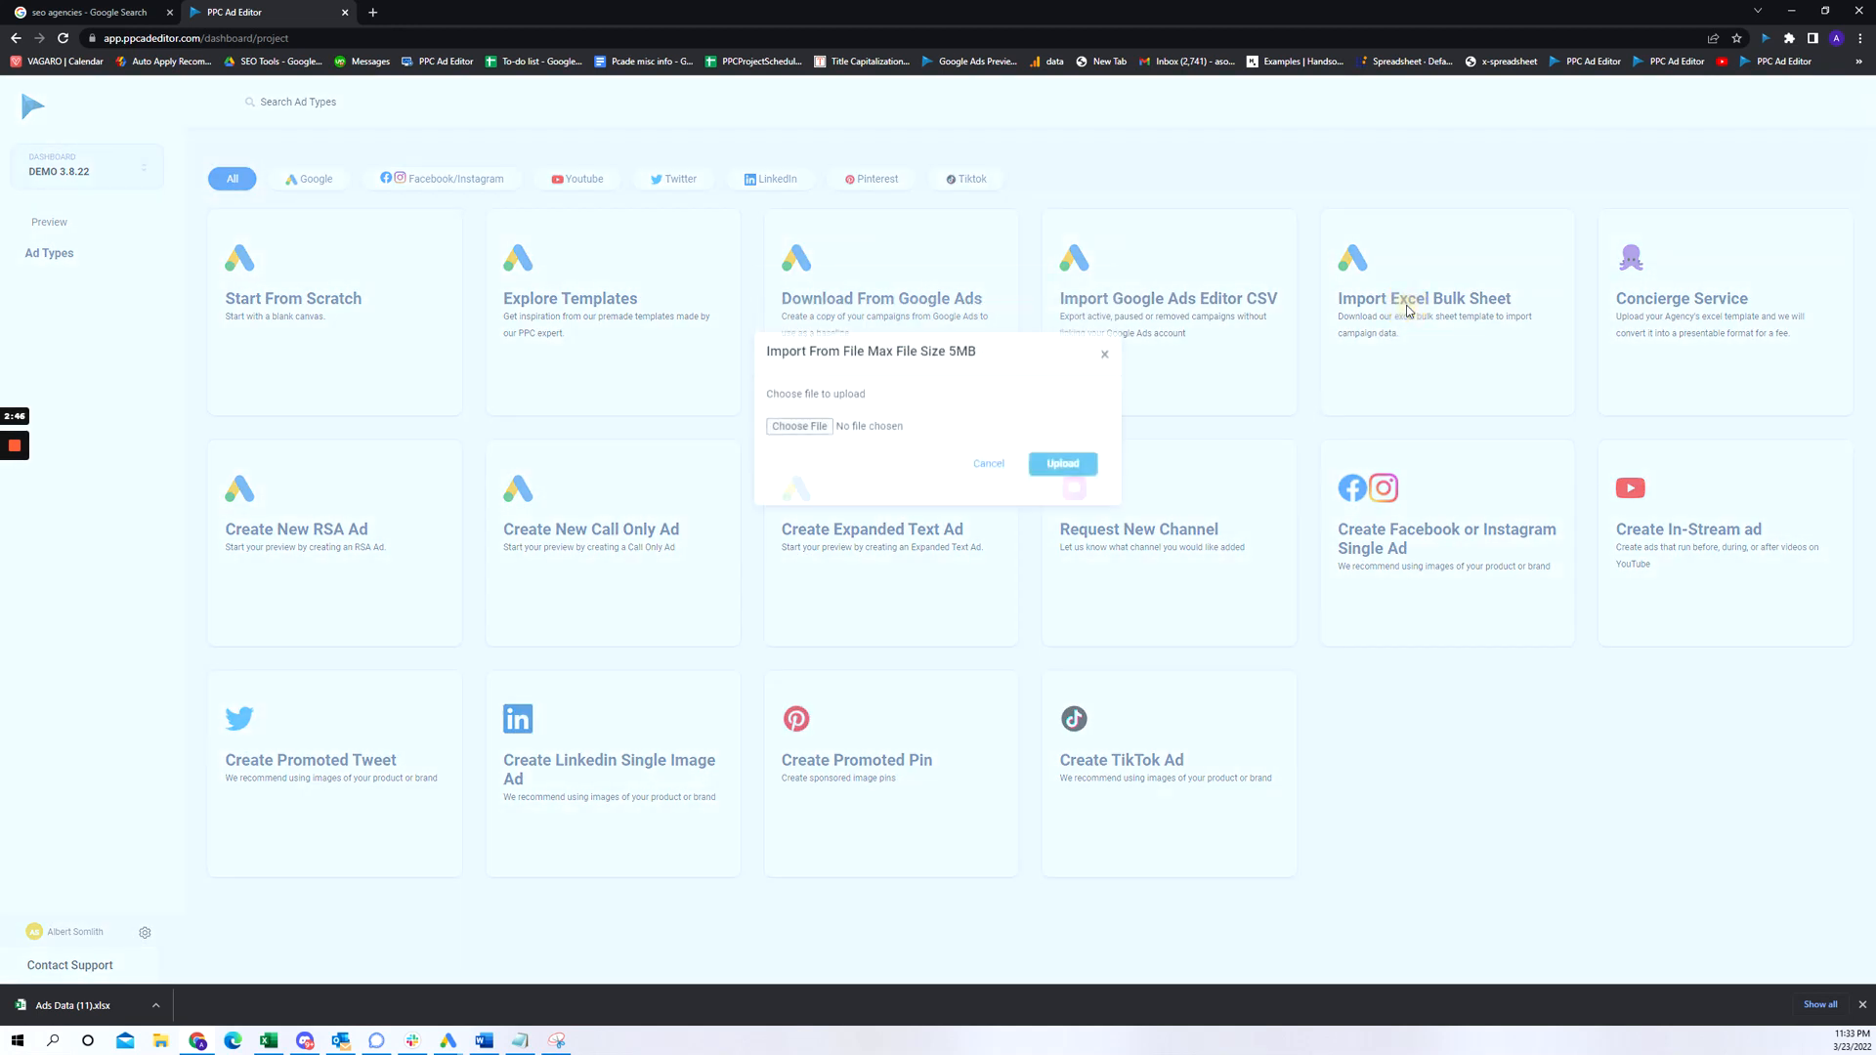
# Choose Ads Data (11).xlsx from Downloads and upload it as the bulk sheet.
pyautogui.click(798, 426)
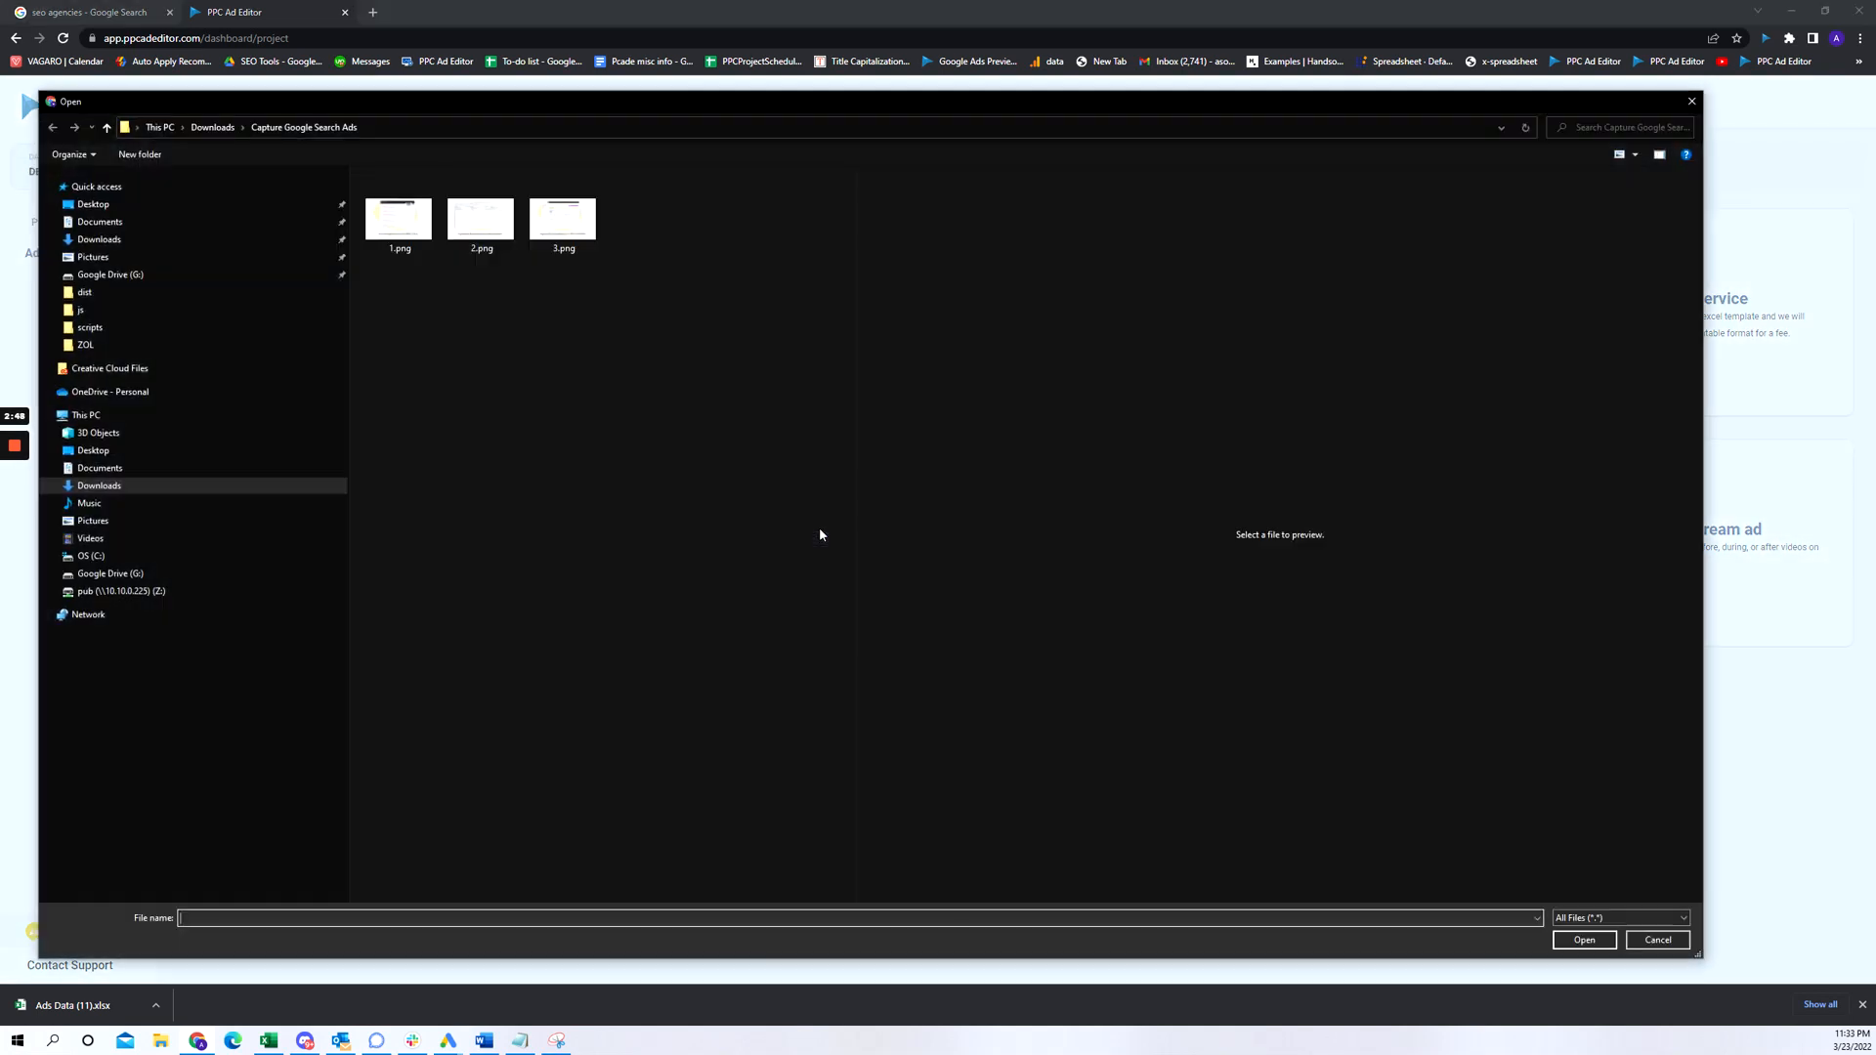
pyautogui.click(97, 239)
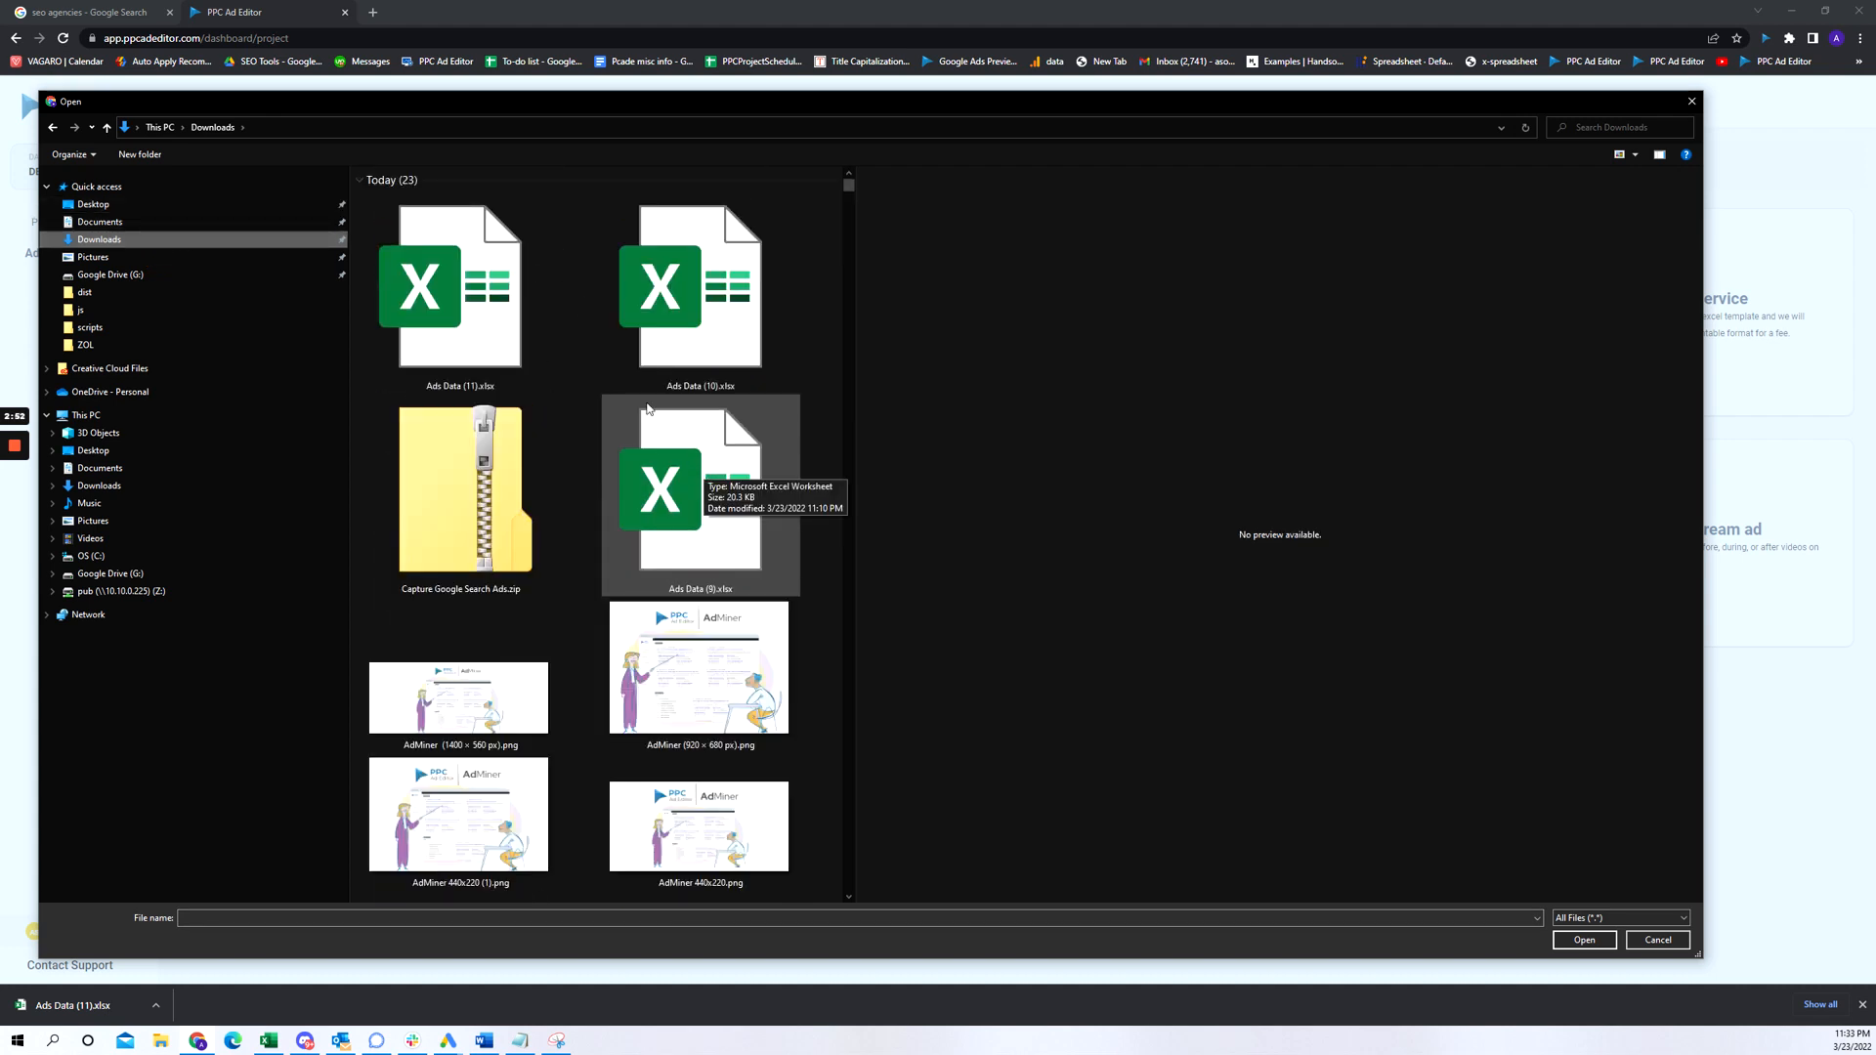
pyautogui.click(459, 293)
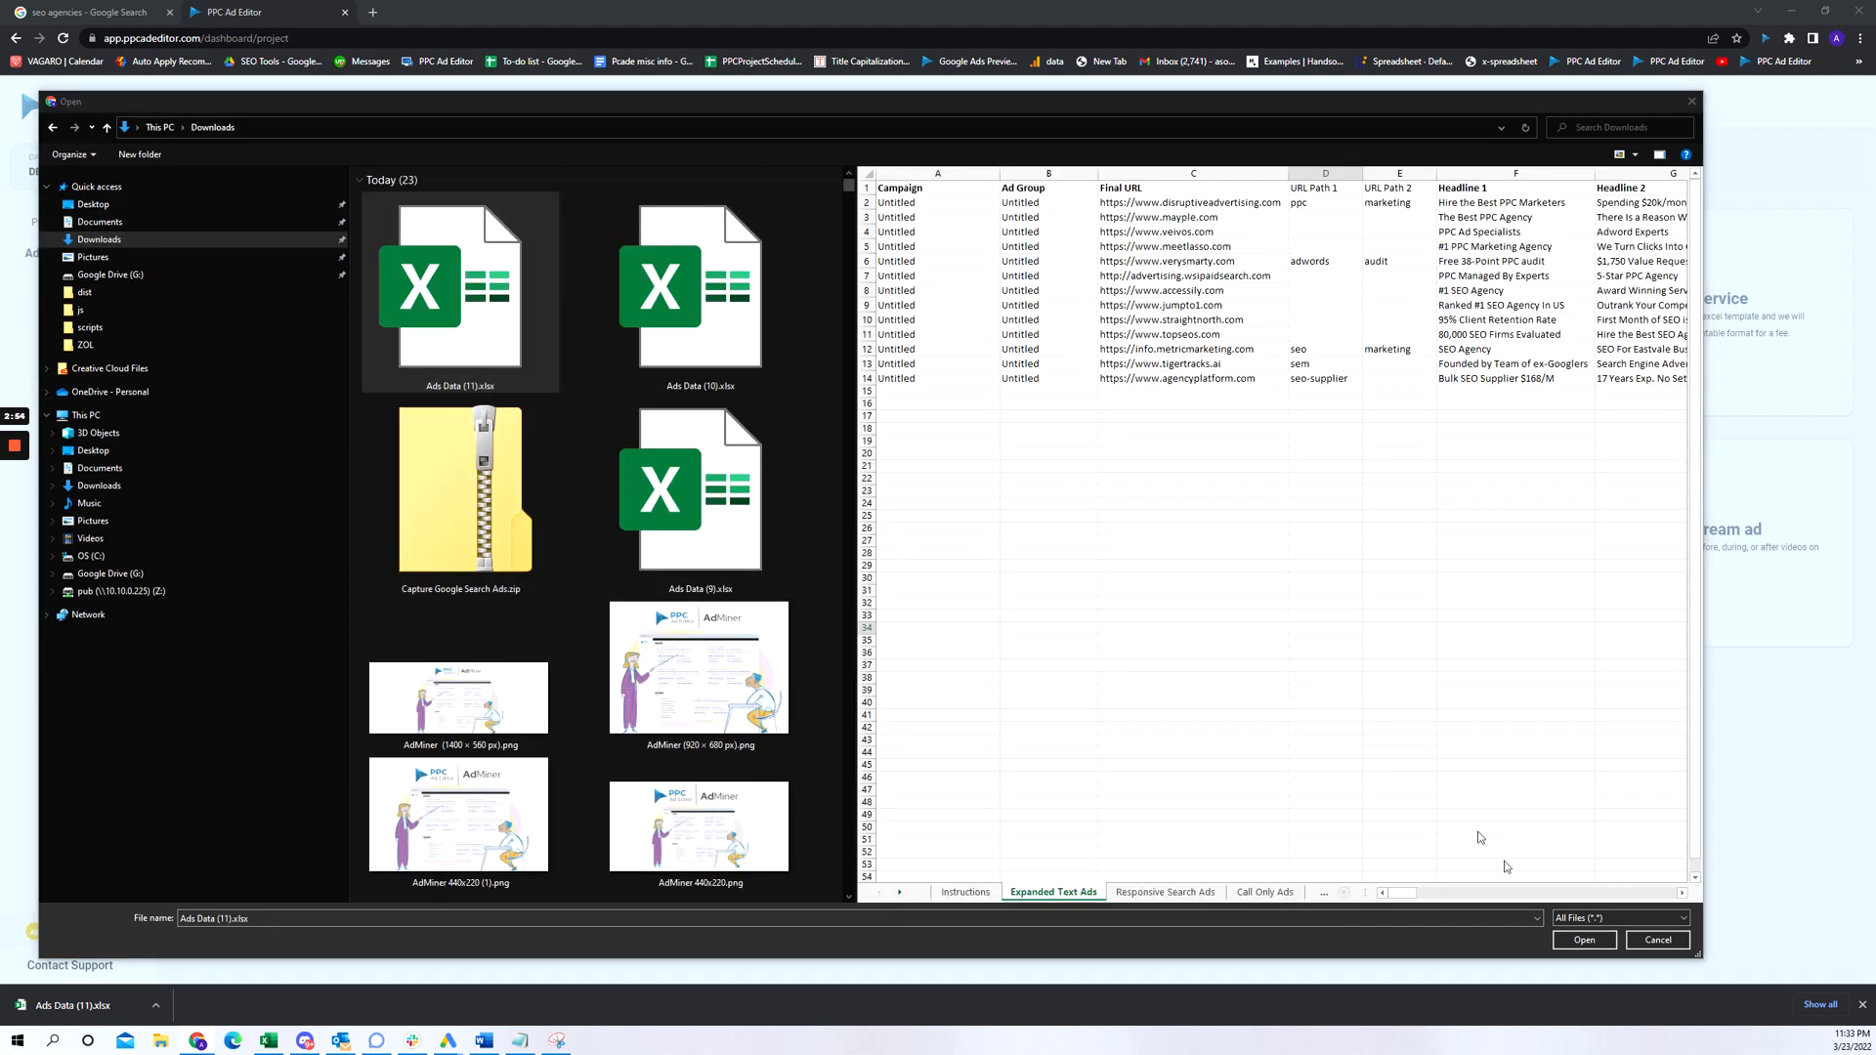
pyautogui.click(1583, 940)
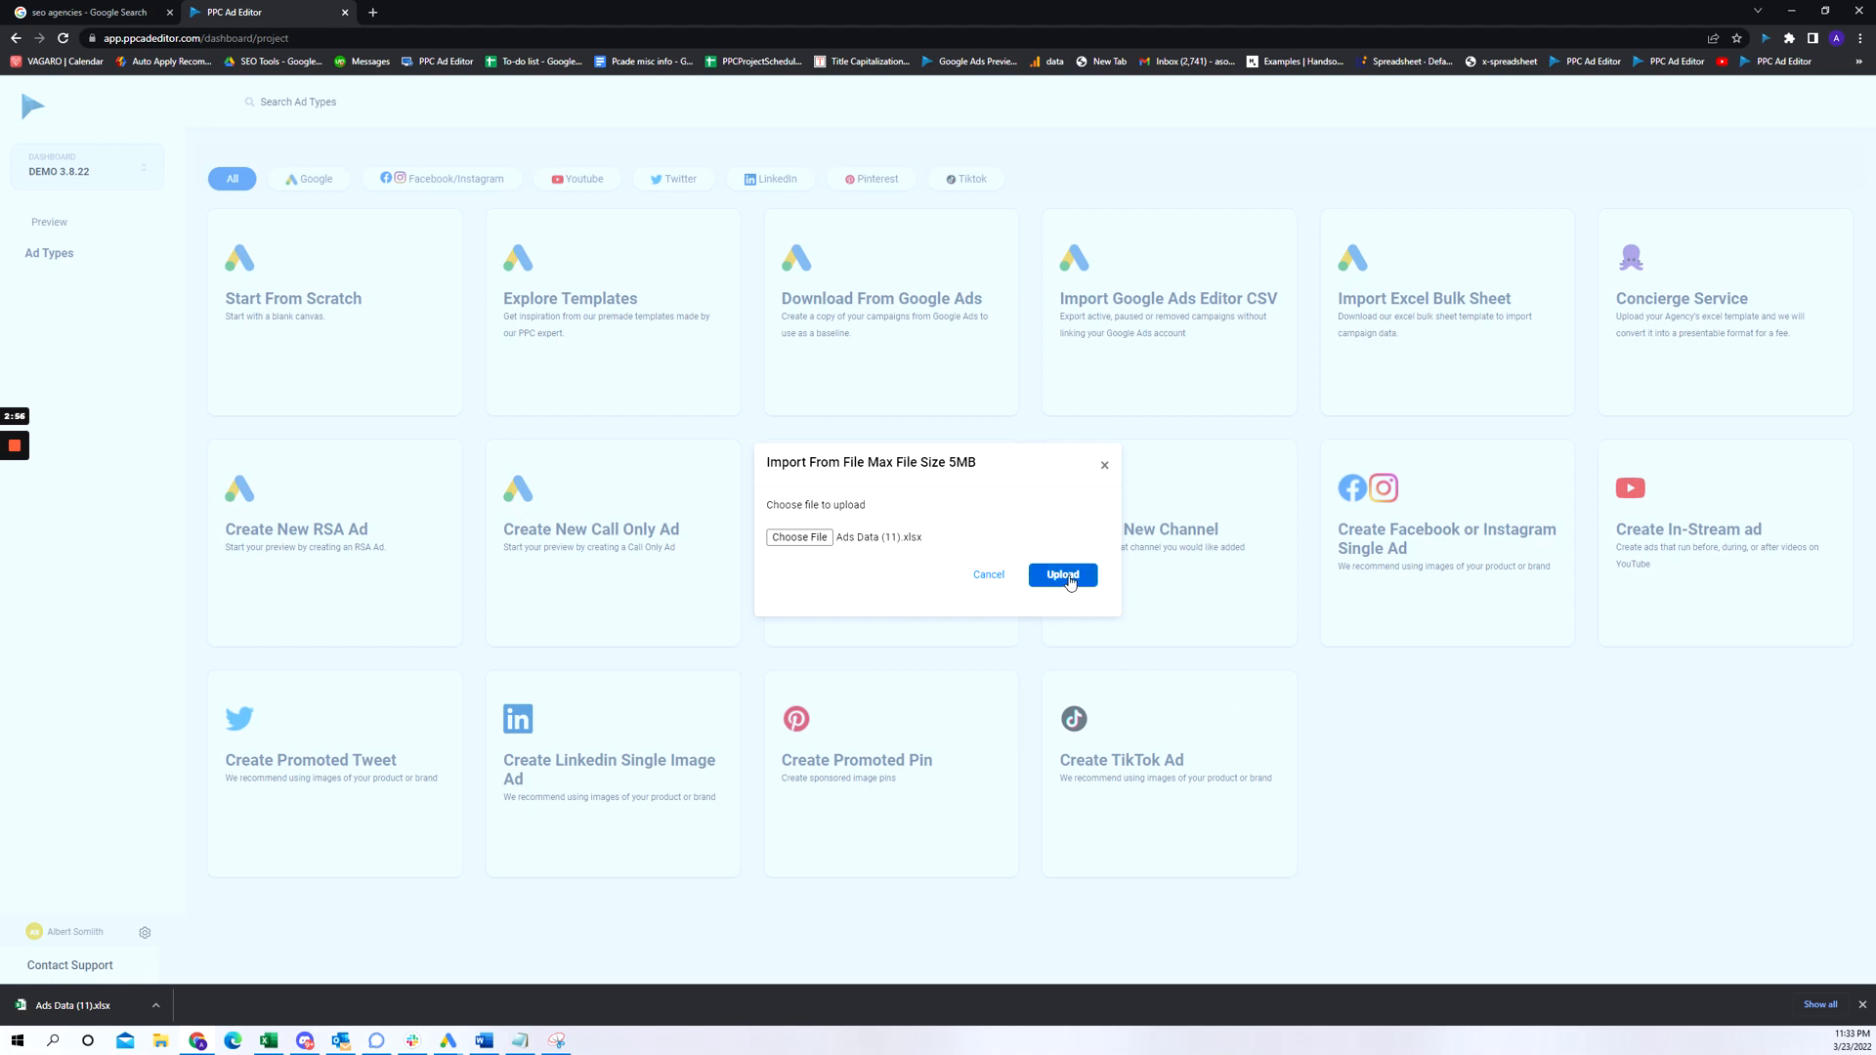
pyautogui.click(1063, 575)
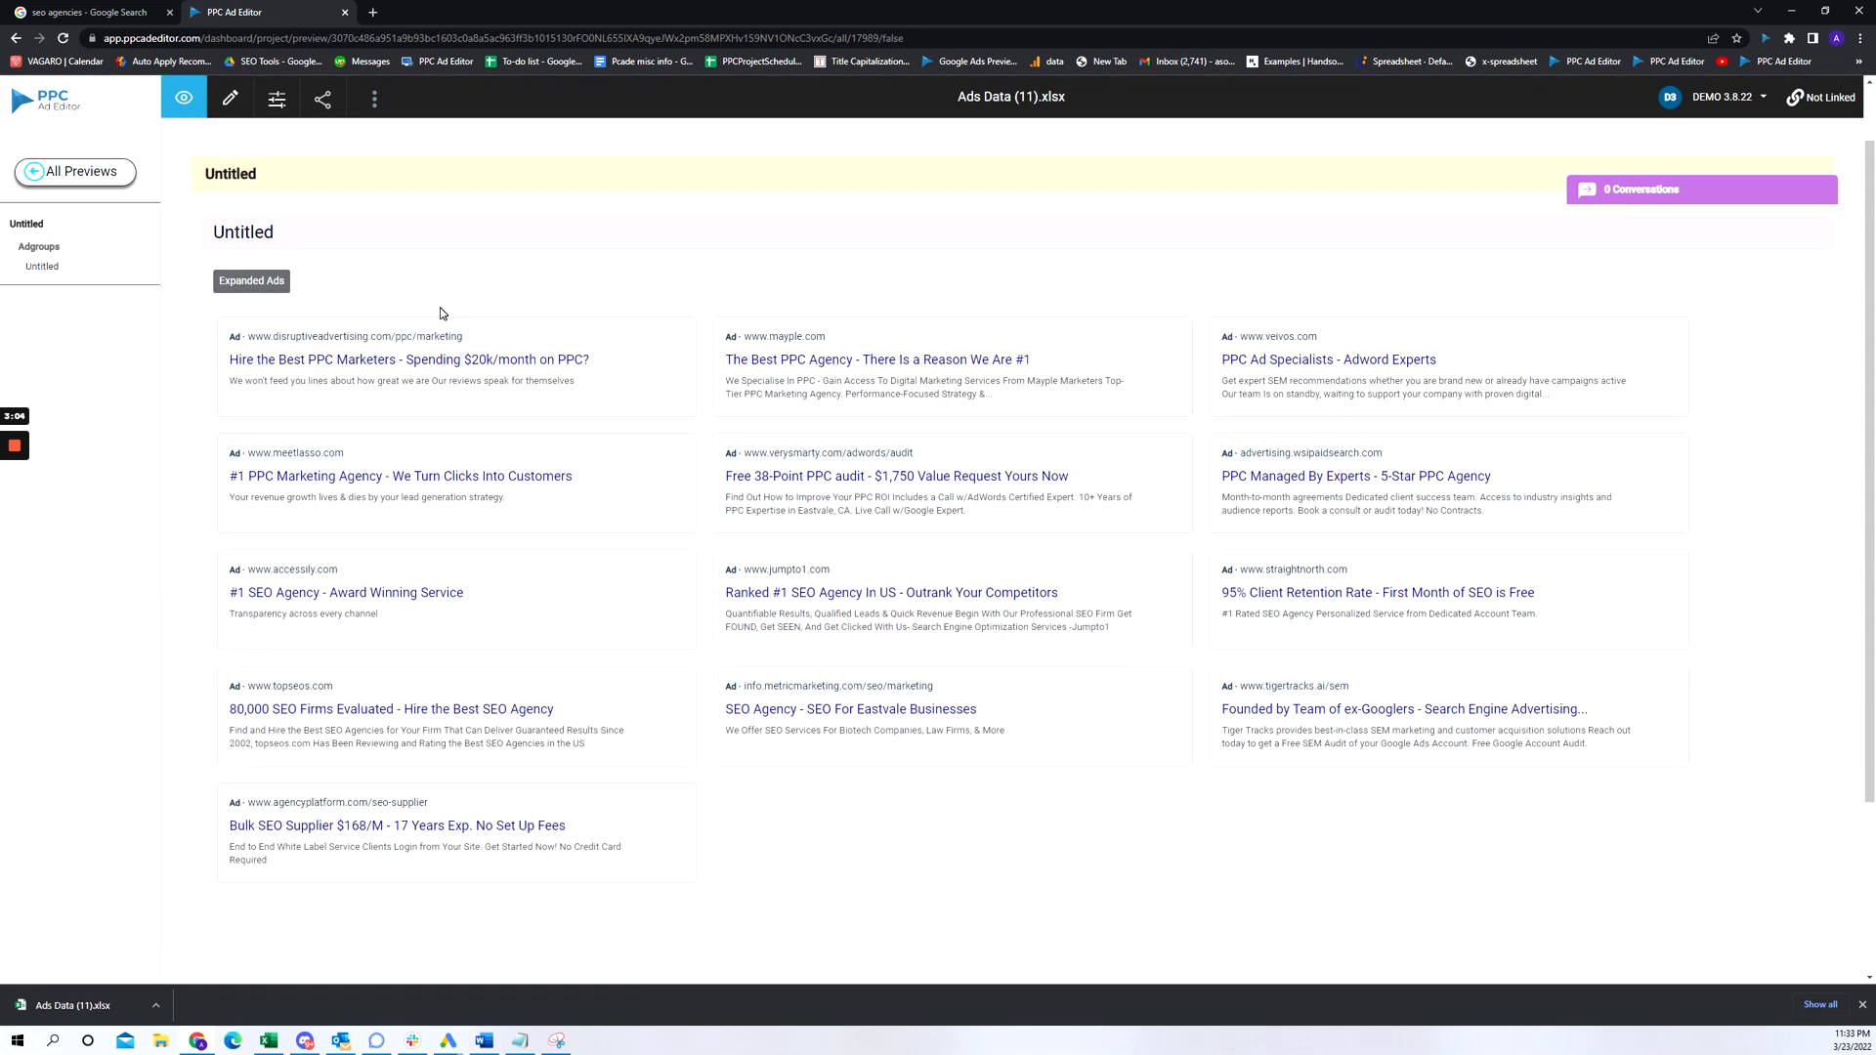
pyautogui.moveTo(1090, 895)
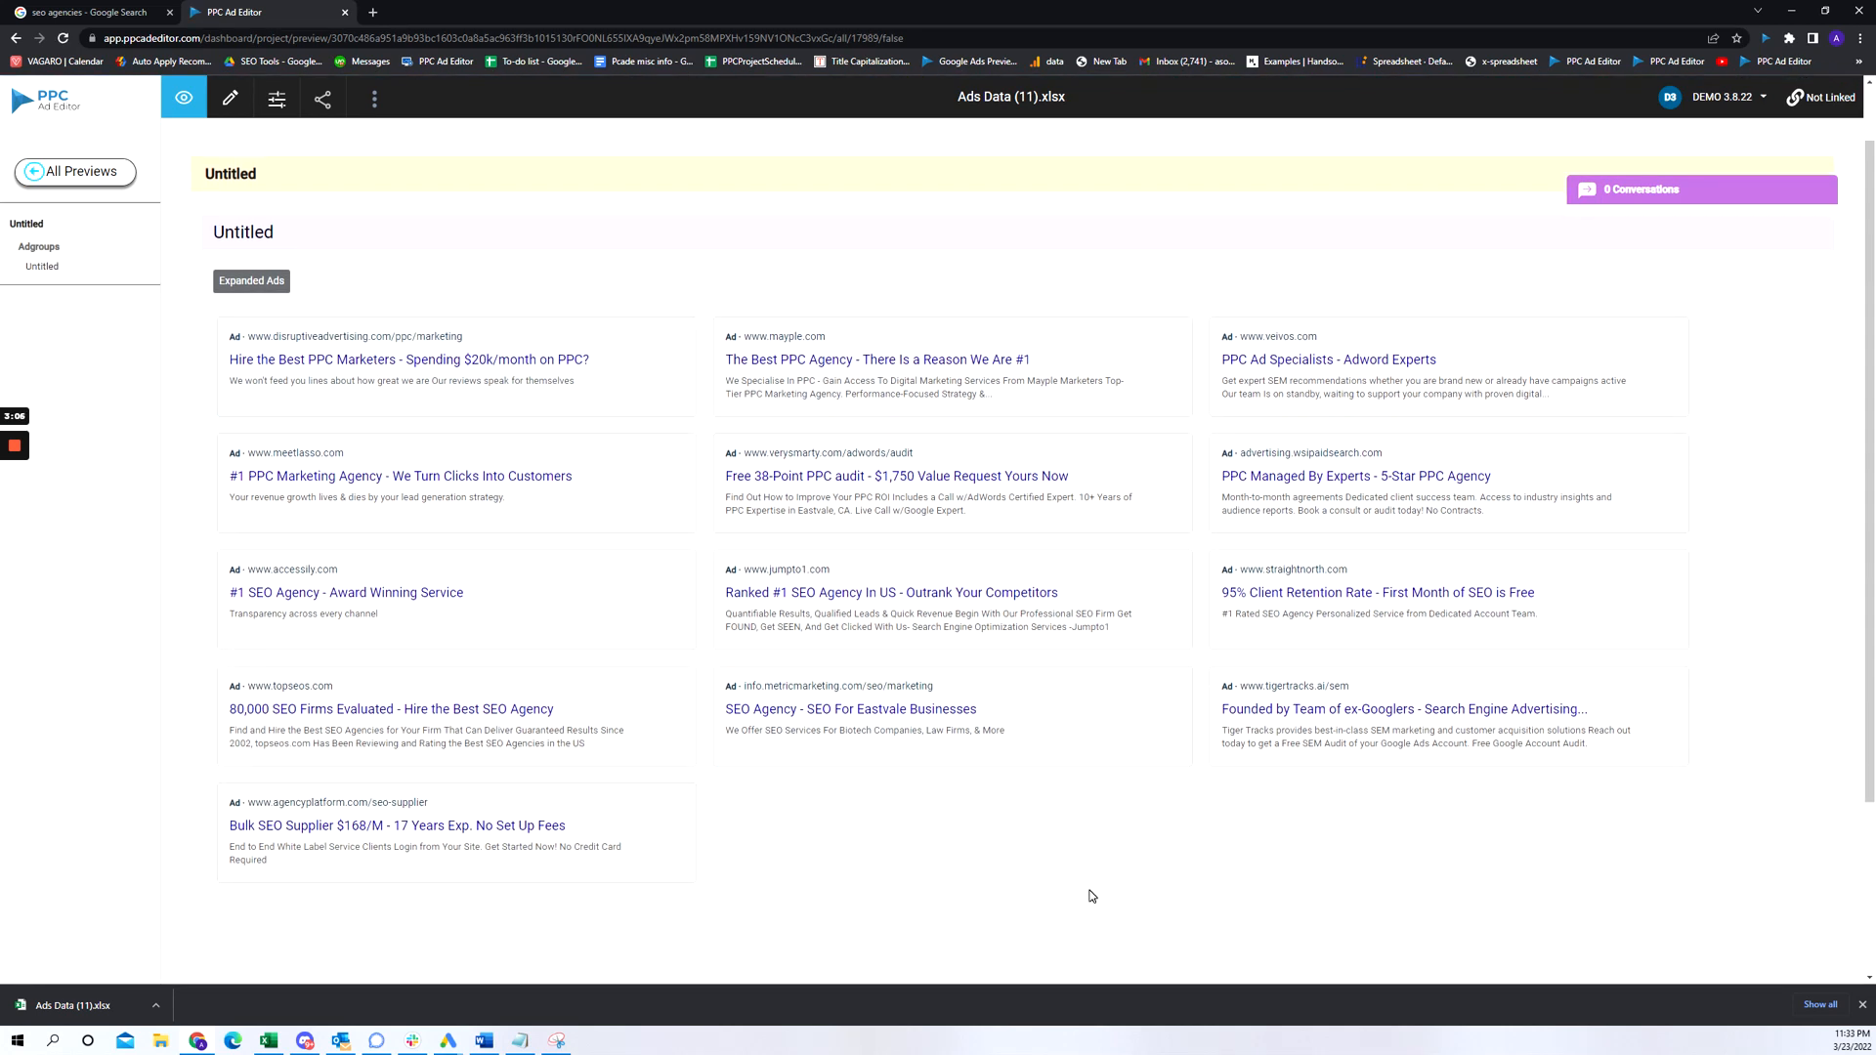
pyautogui.moveTo(934, 920)
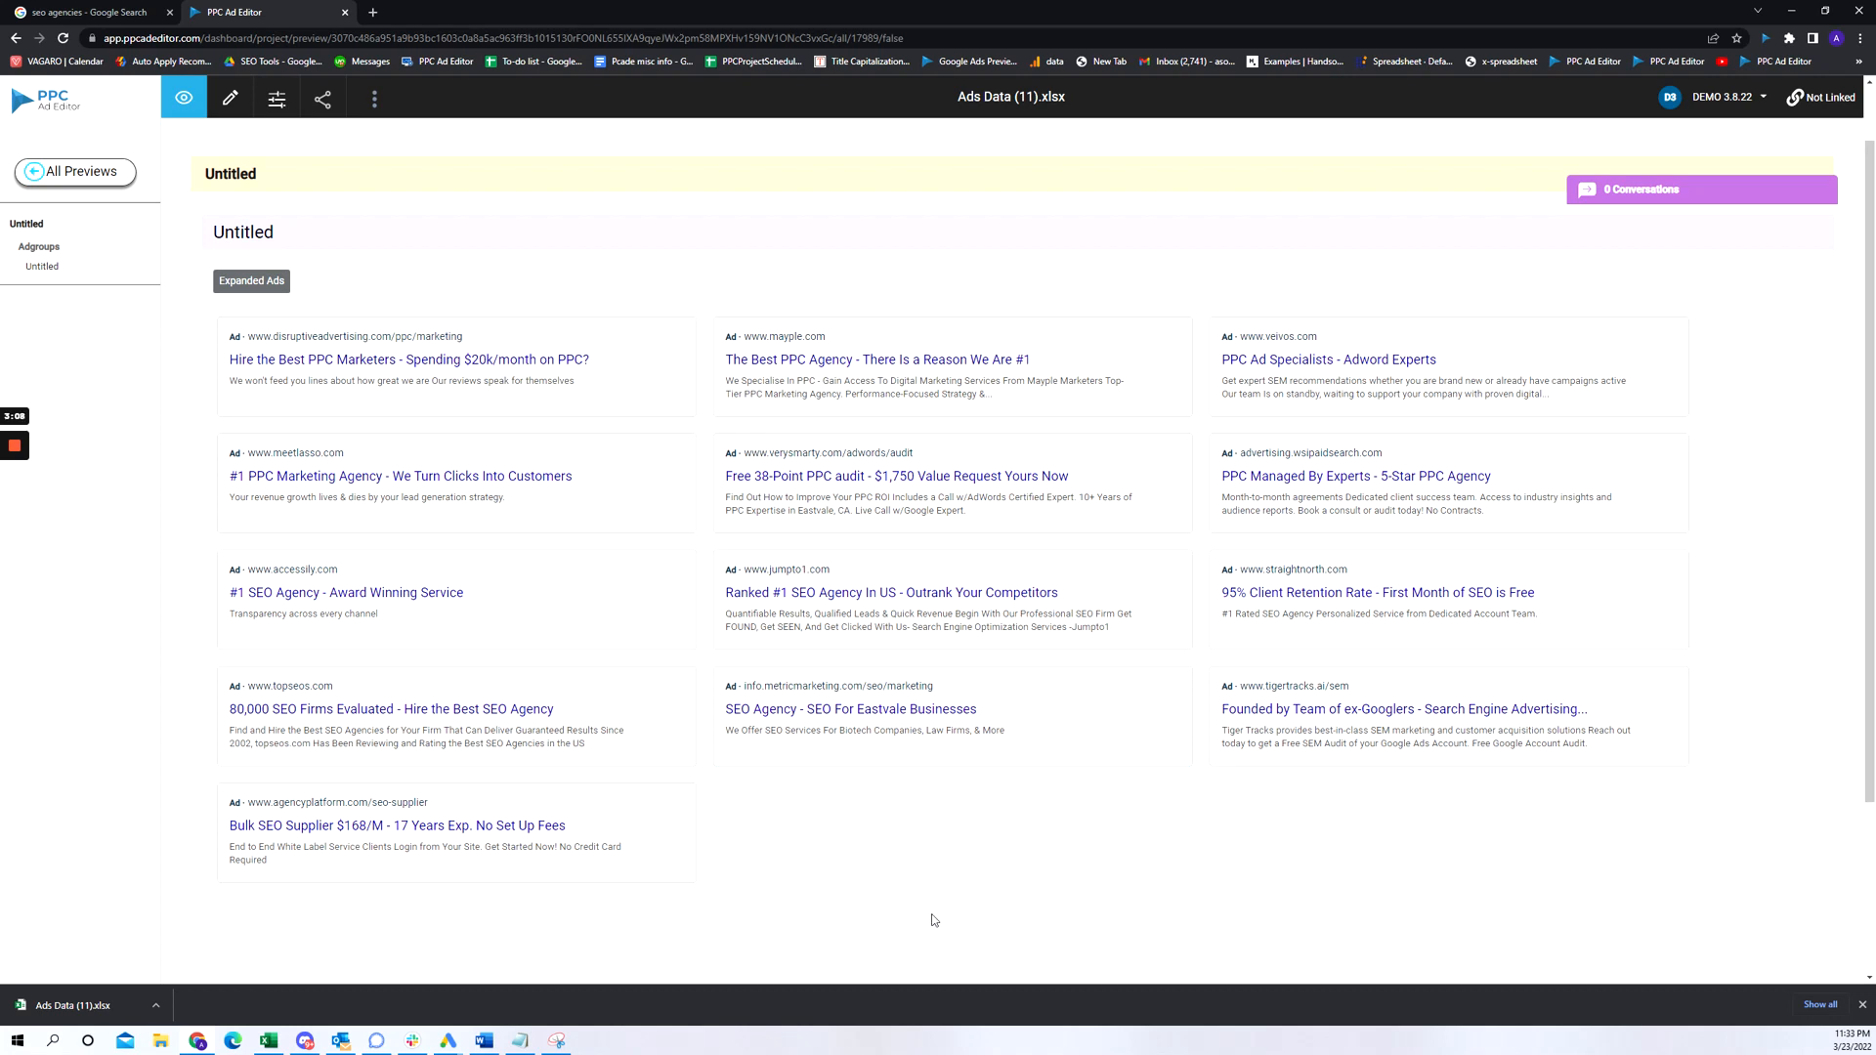
pyautogui.moveTo(1052, 717)
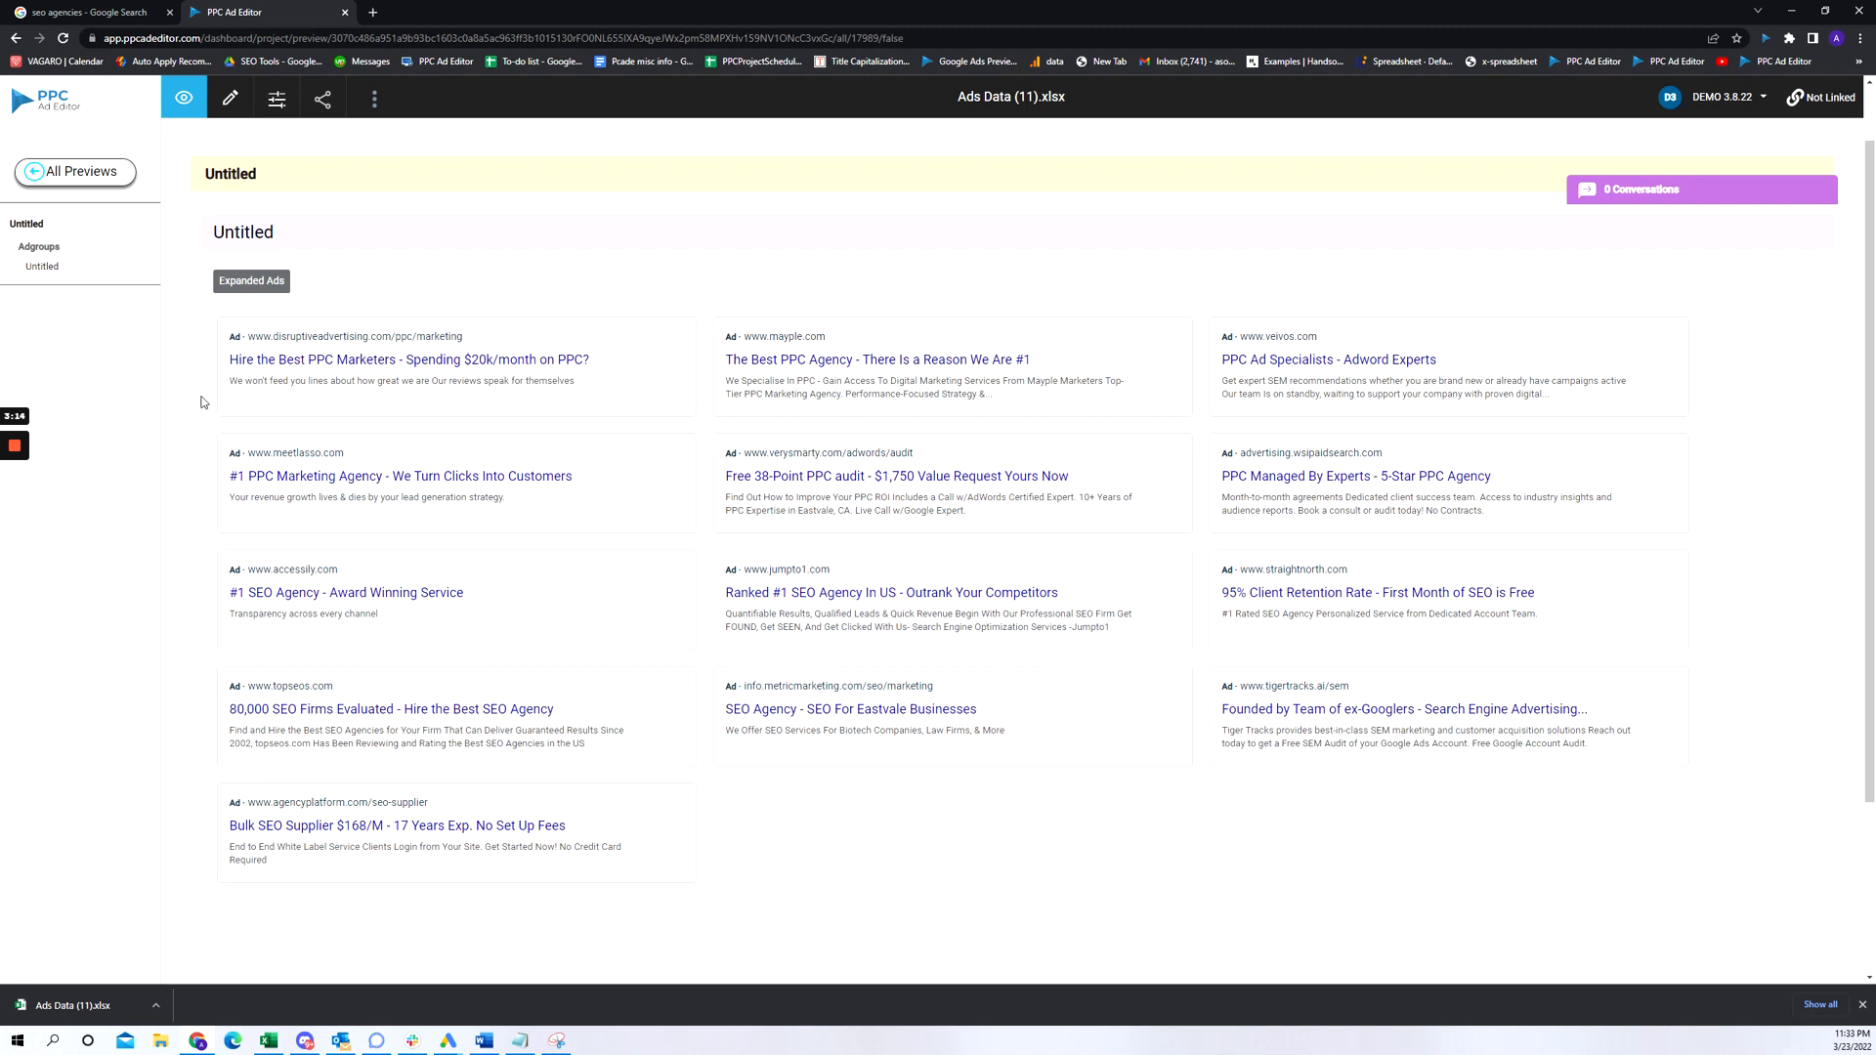
pyautogui.moveTo(1036, 822)
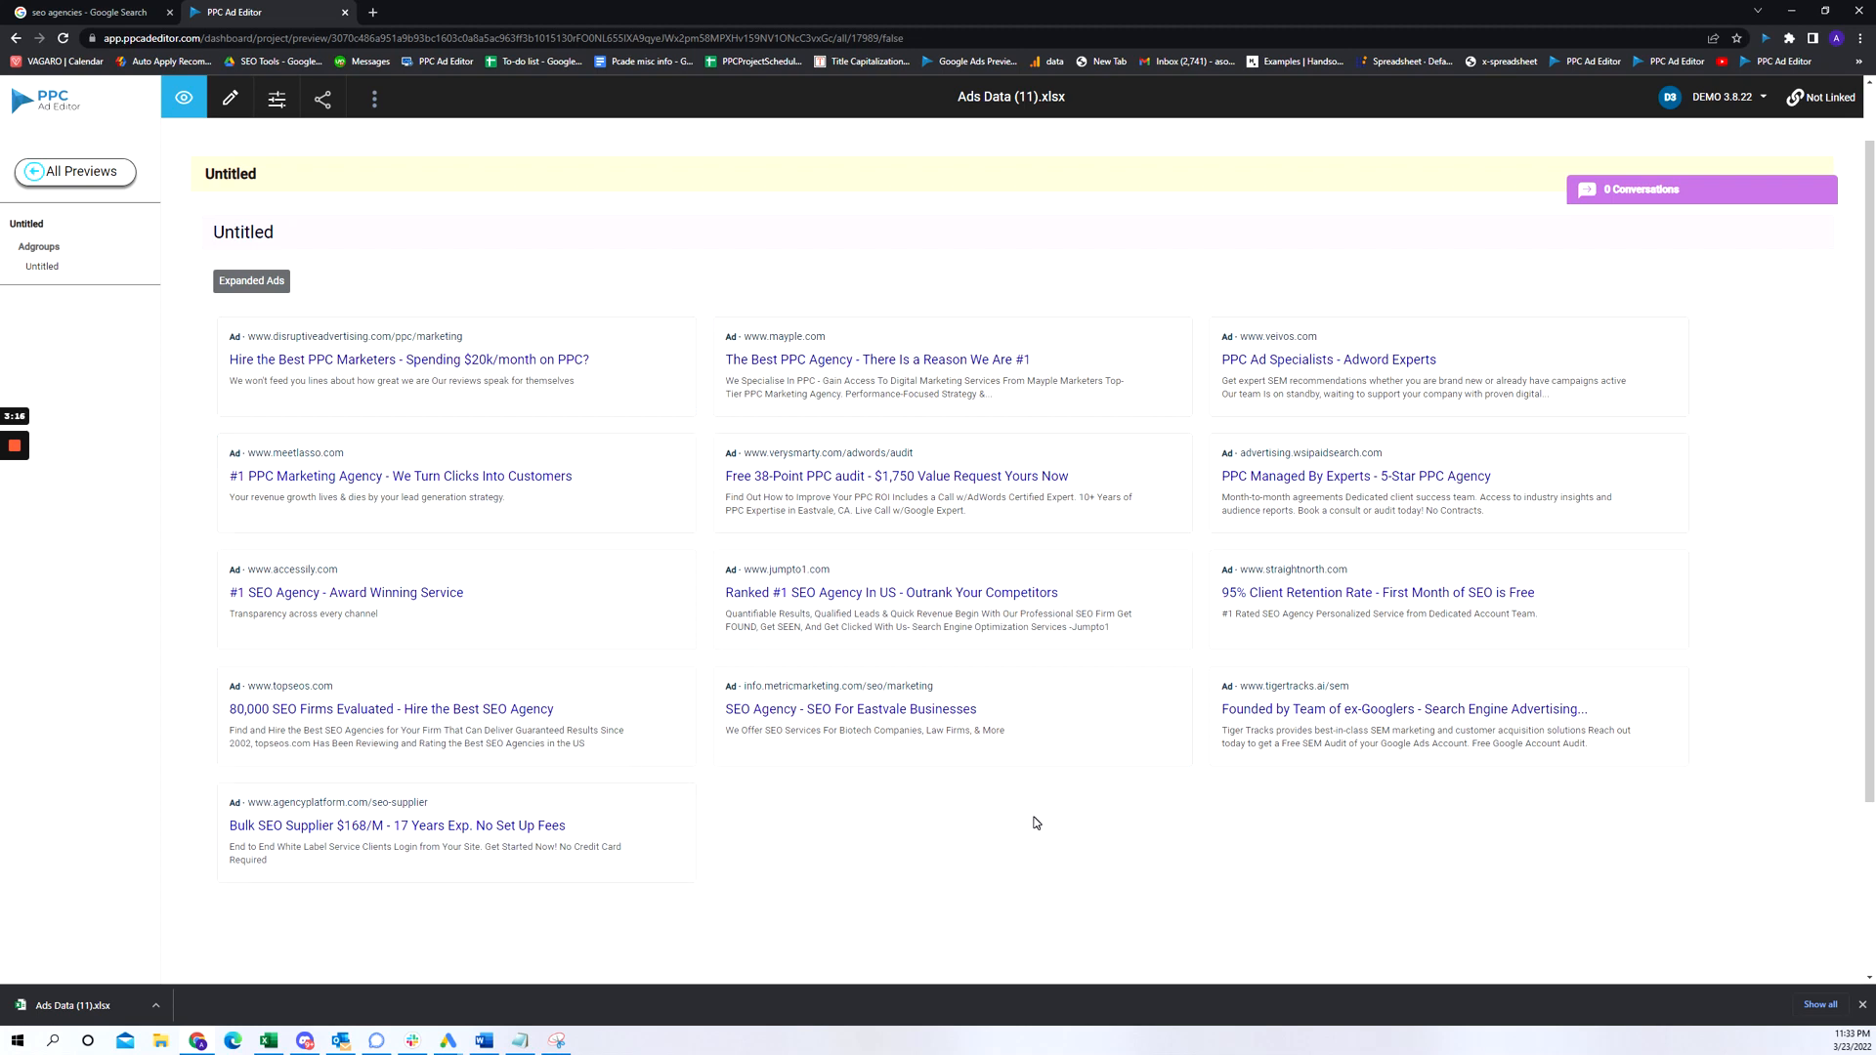
pyautogui.moveTo(1004, 807)
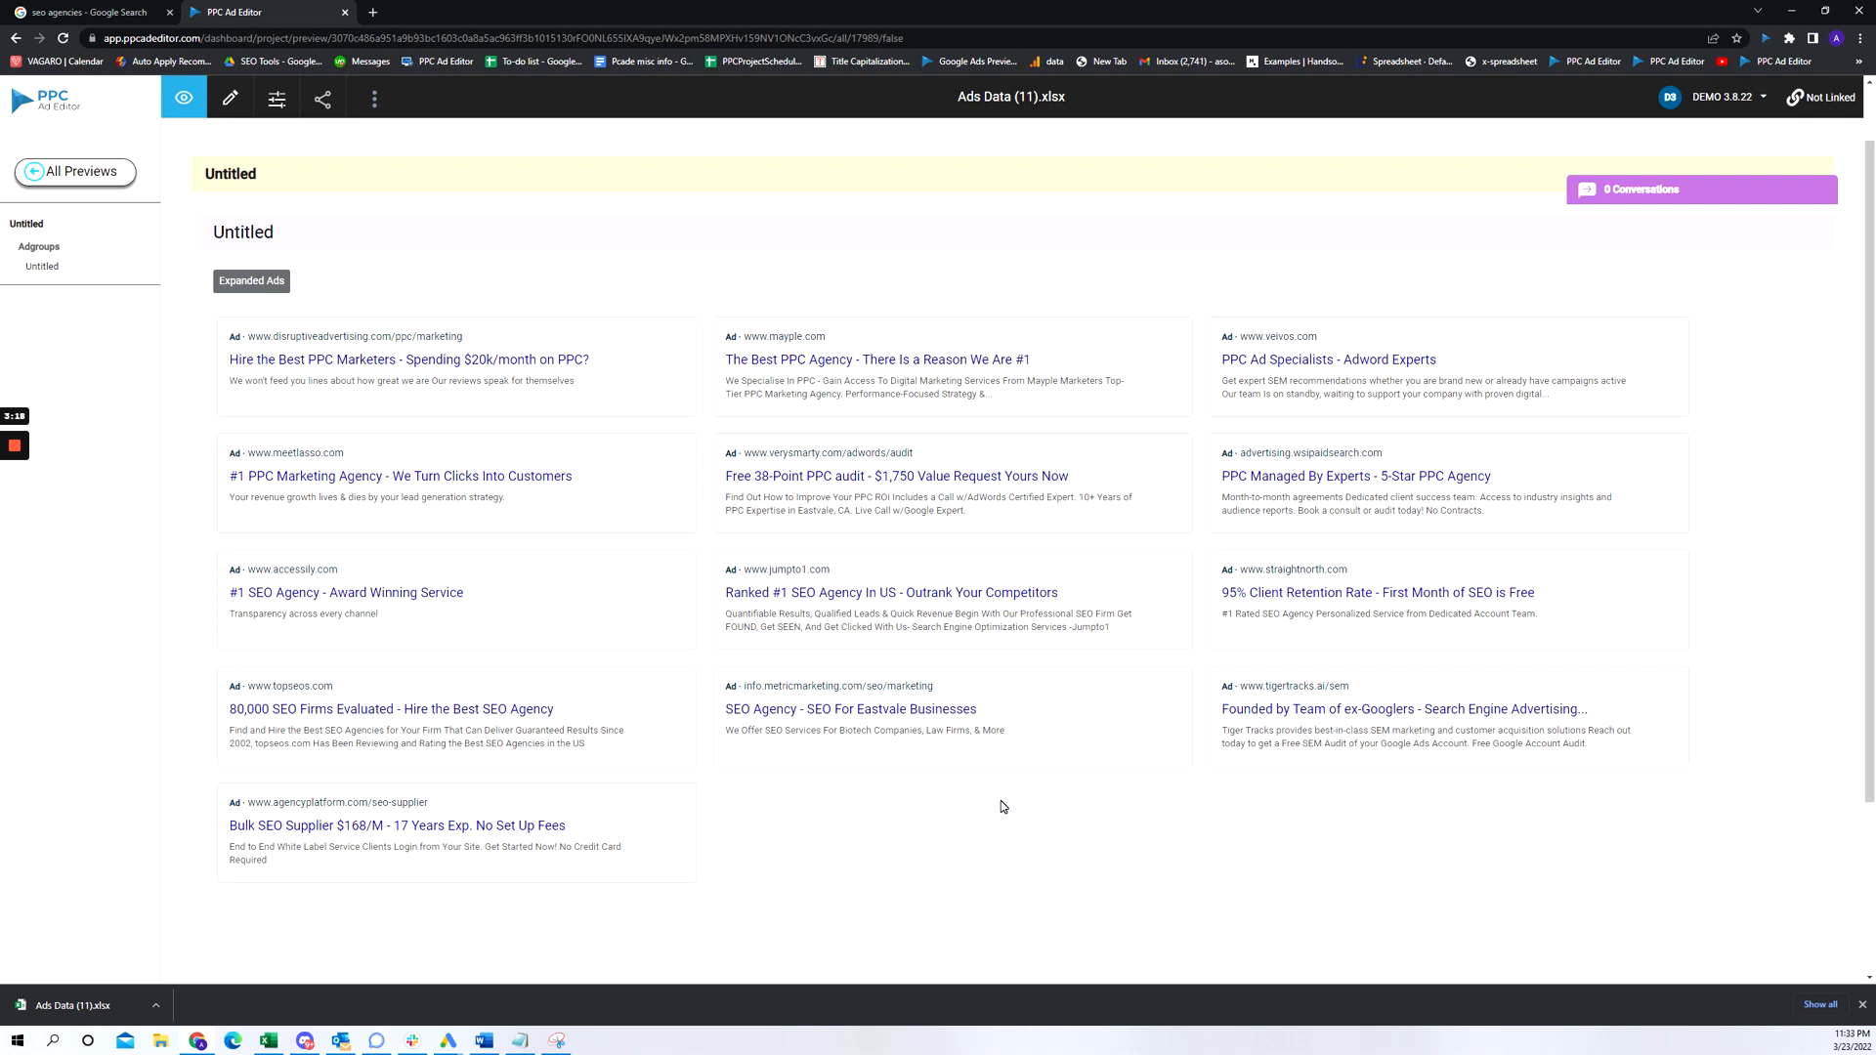
pyautogui.moveTo(324, 289)
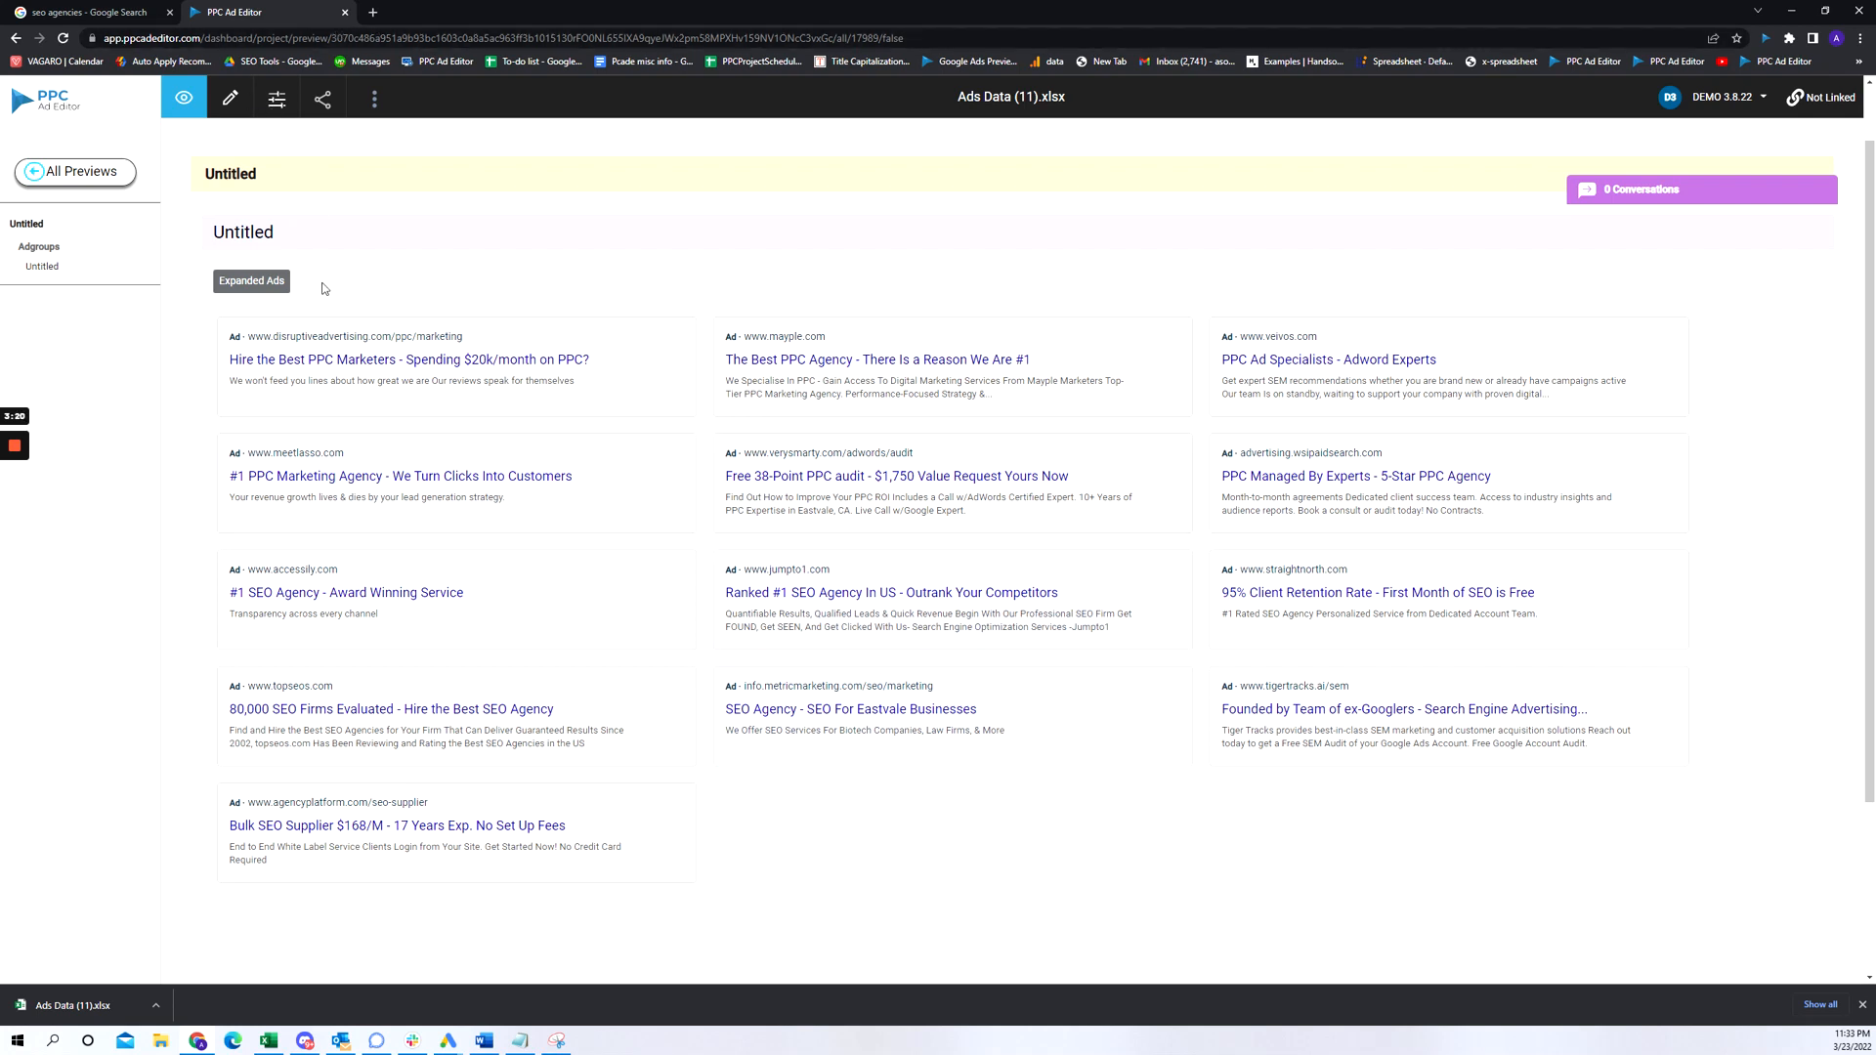